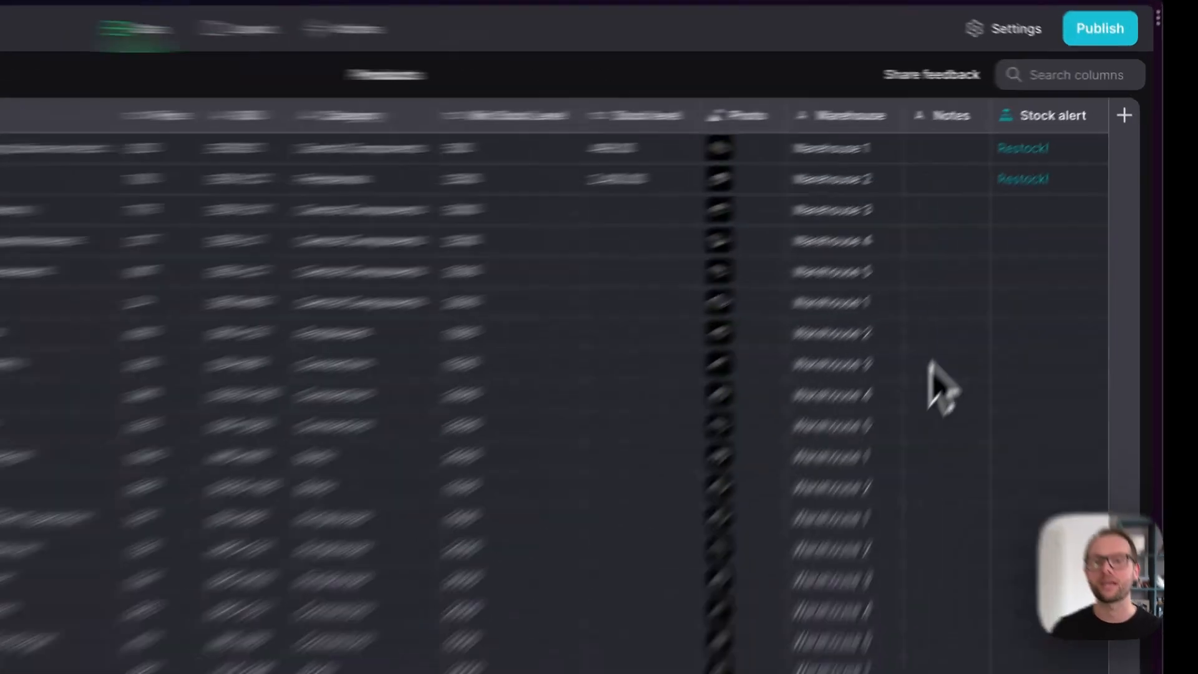
Move the Products screen to the top of the app's navigation in Layout
click(1124, 115)
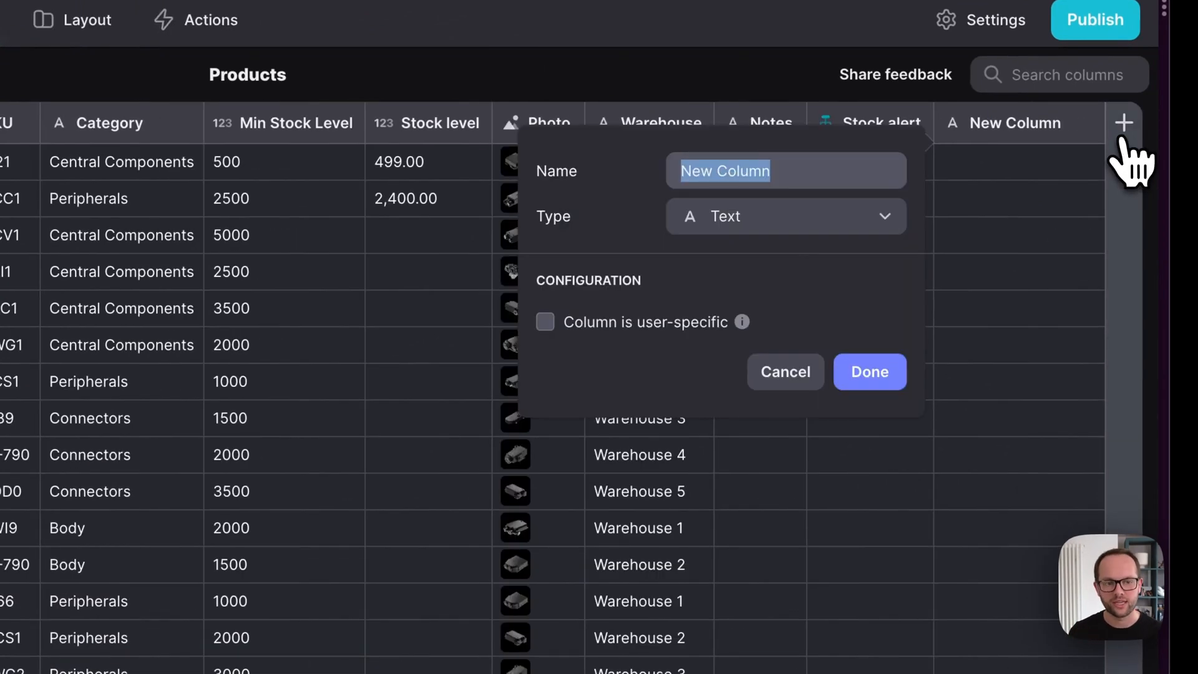
click(783, 216)
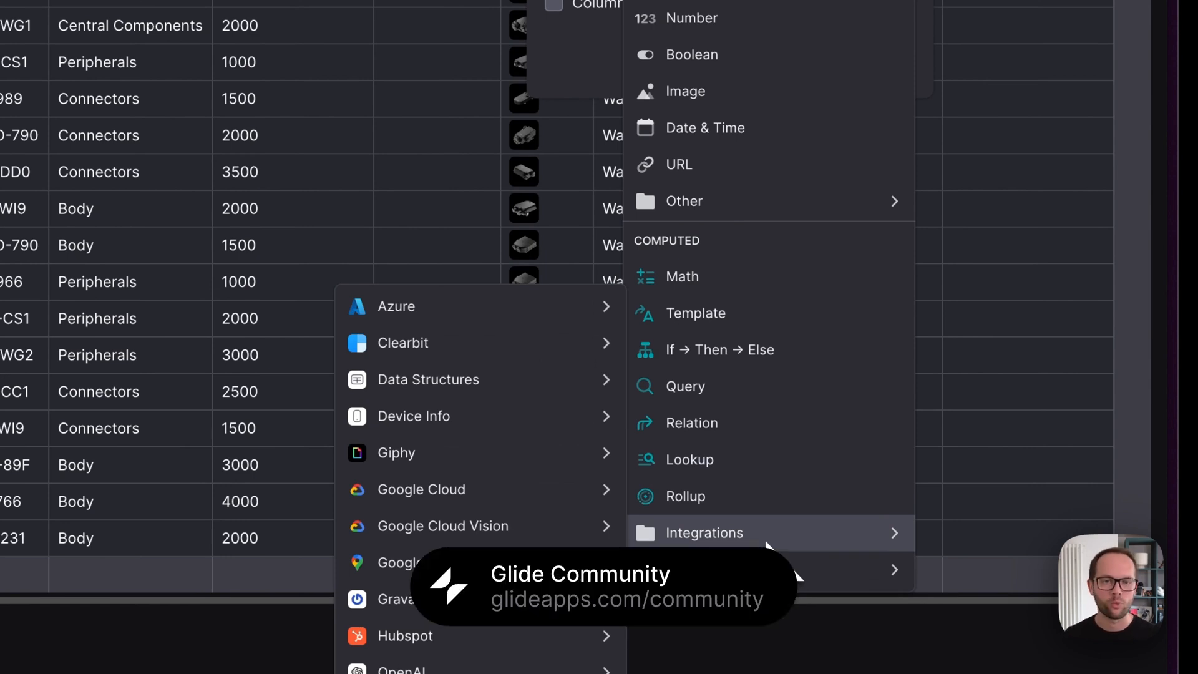
mouse_move(685, 495)
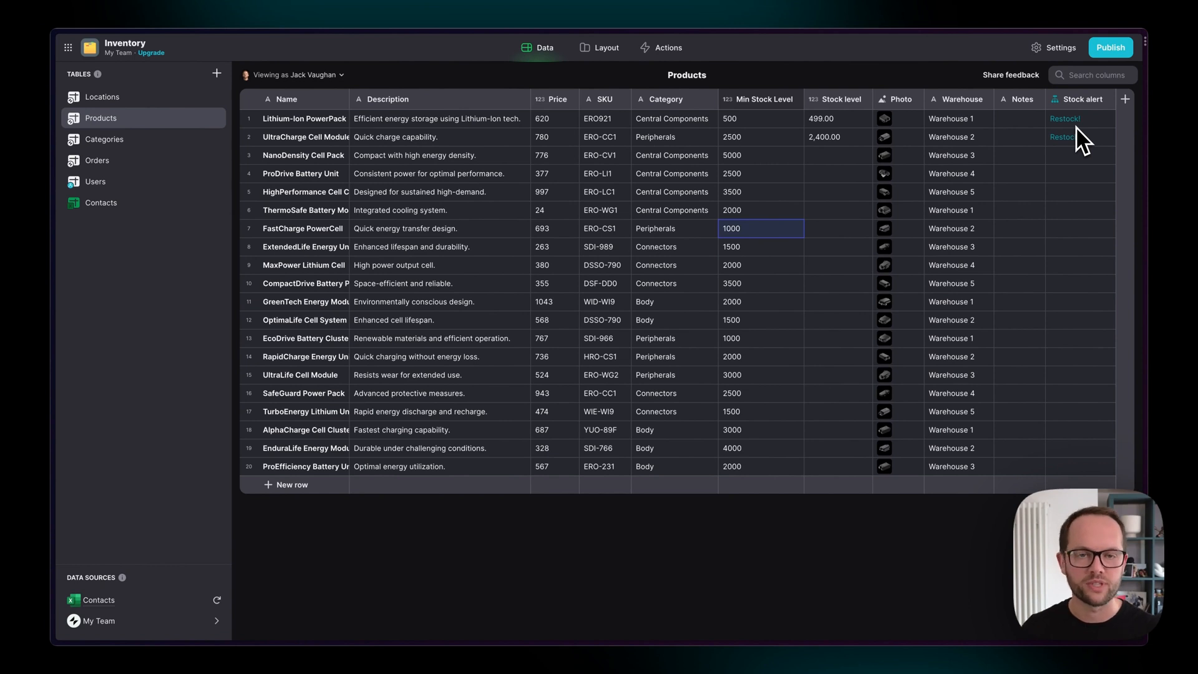
mouse_move(606, 63)
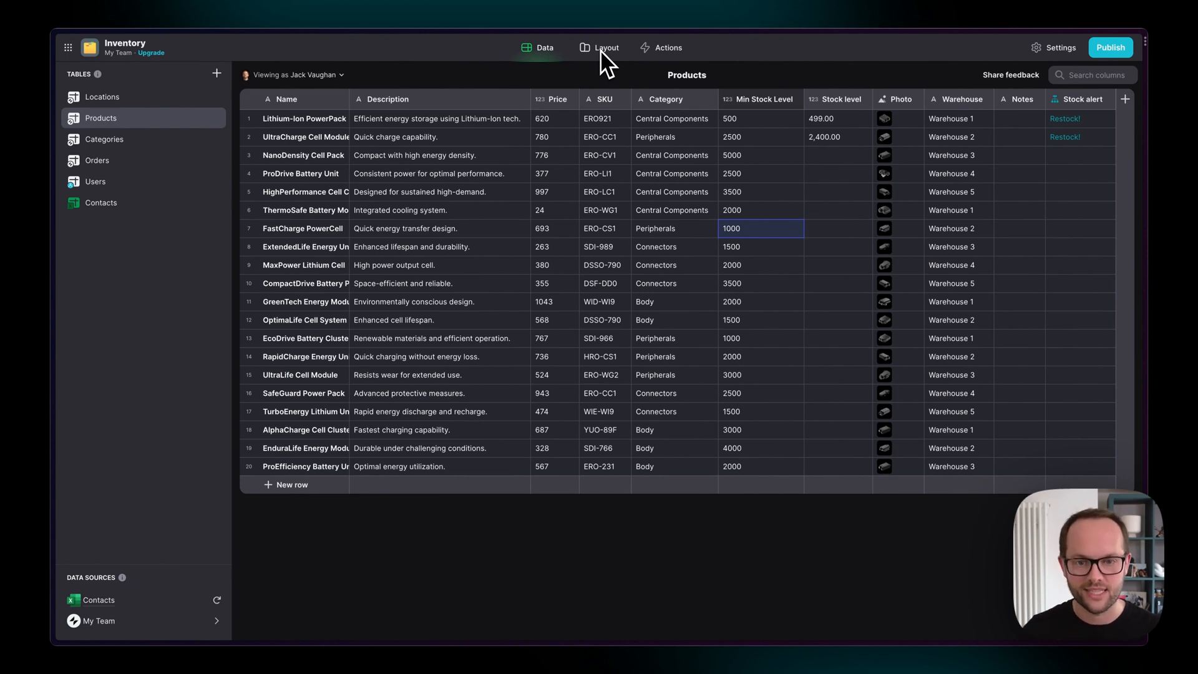
click(606, 47)
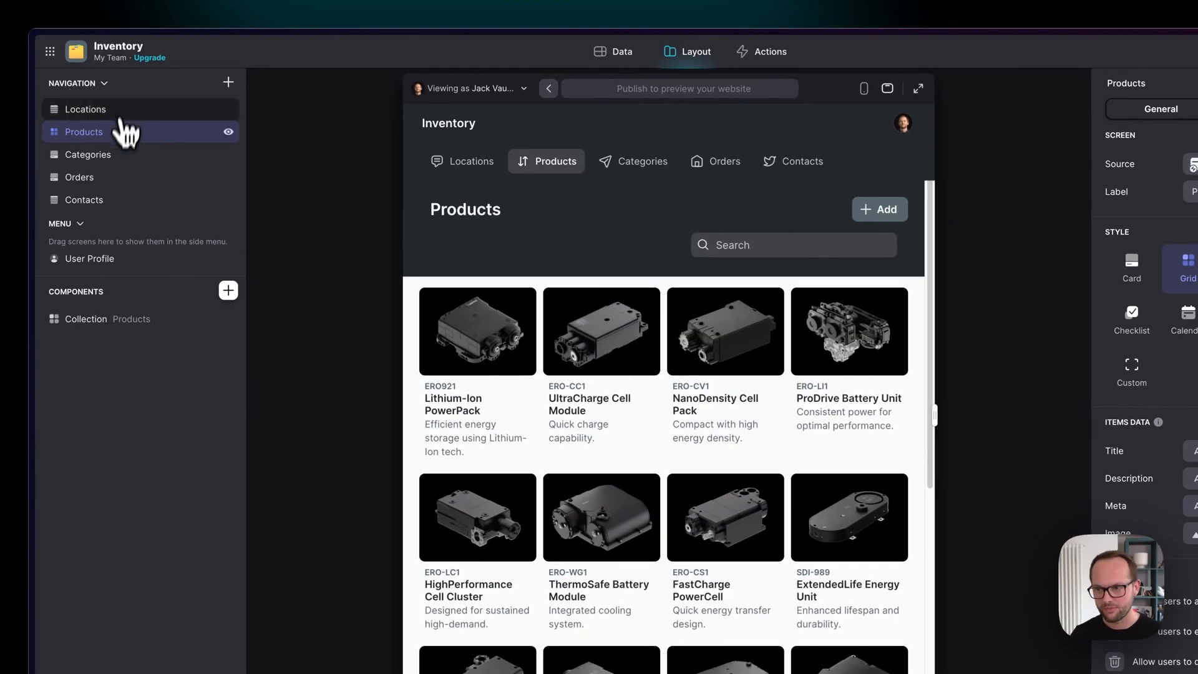
drag(84, 131, 84, 109)
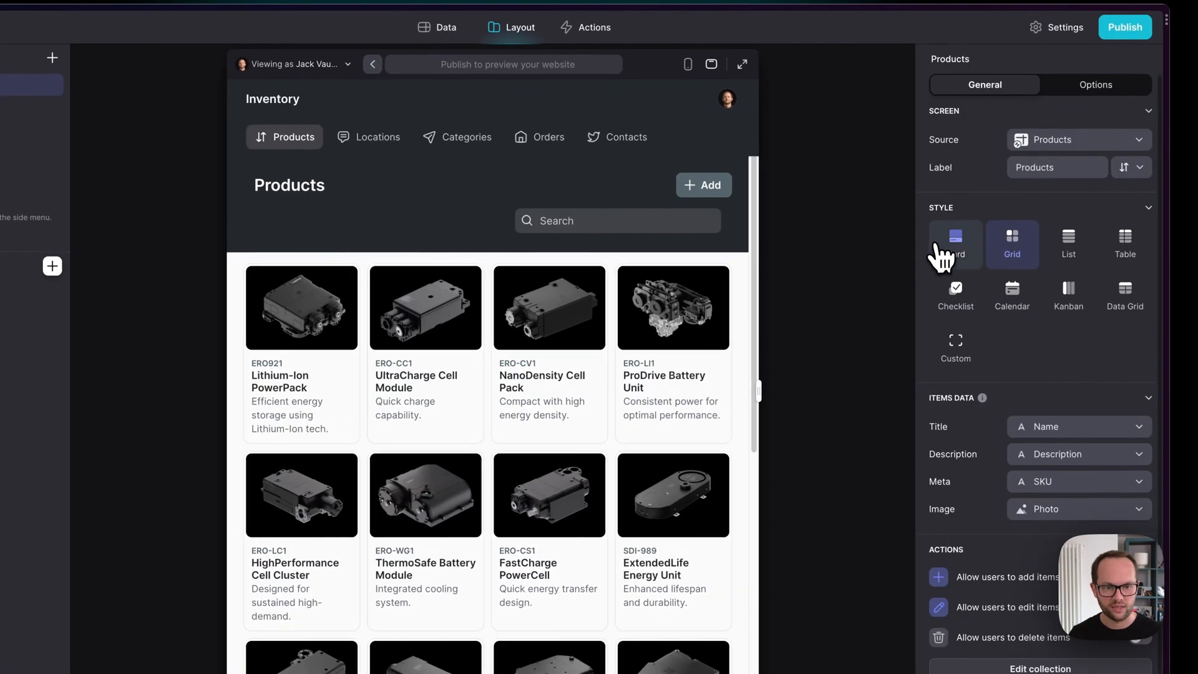
Keep Products as a Grid (after trying List) and show Stock alert as each card's meta line
click(1068, 245)
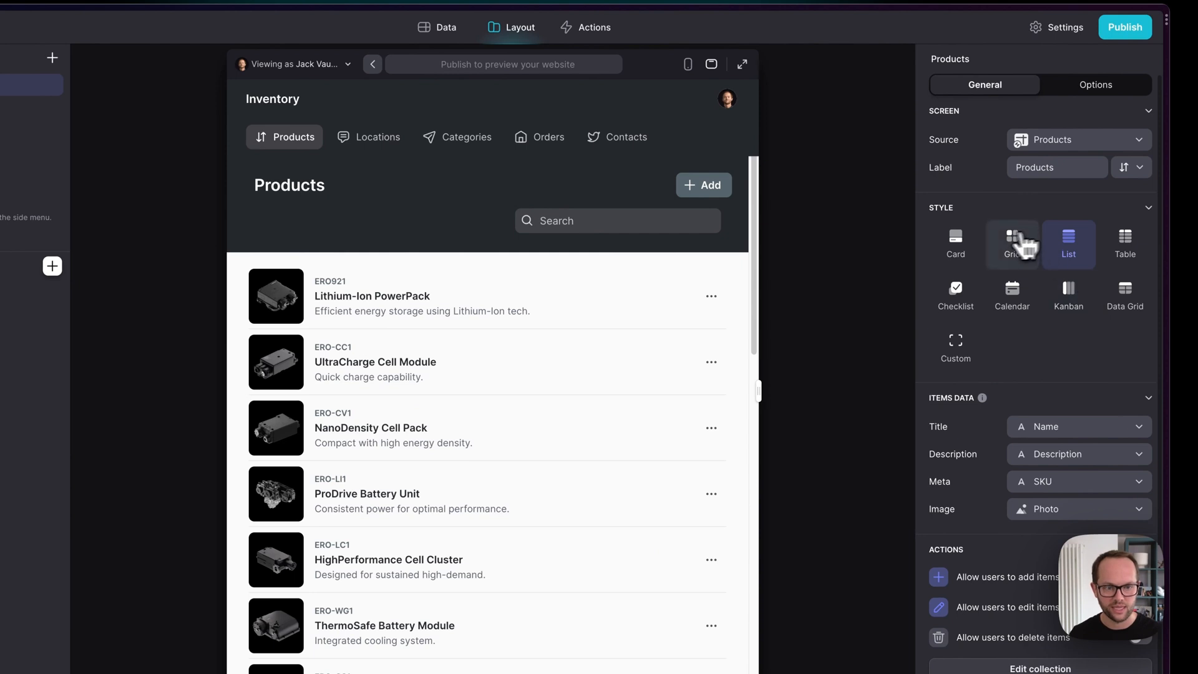
click(1012, 245)
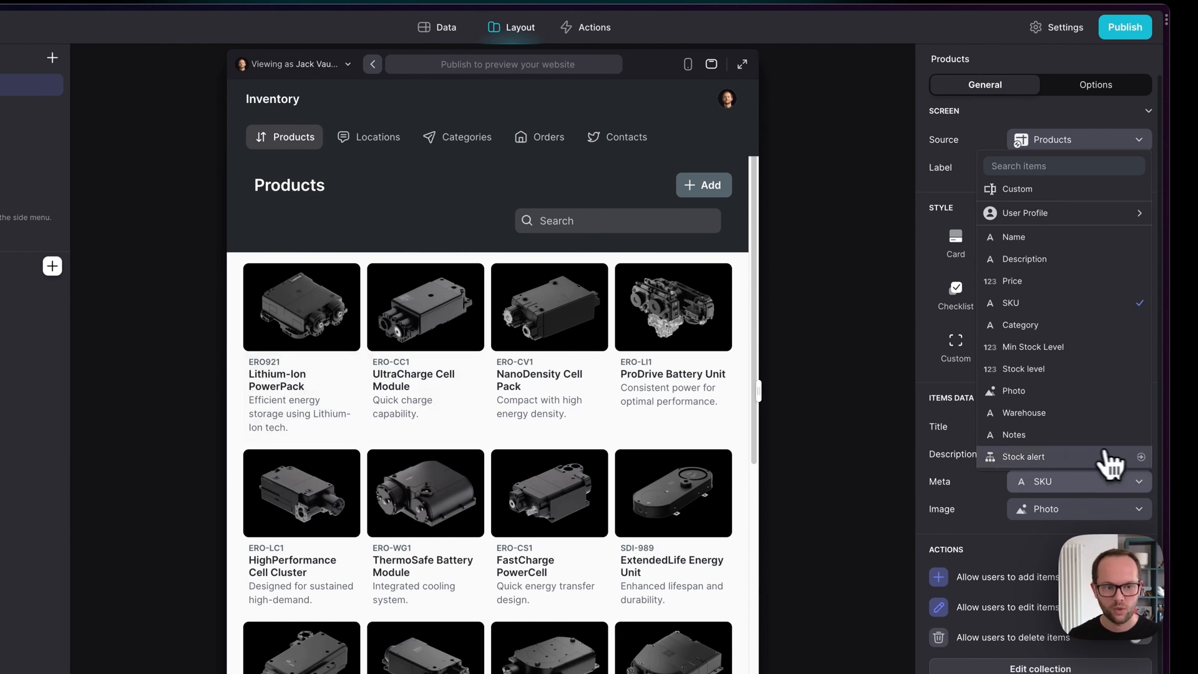
click(1023, 456)
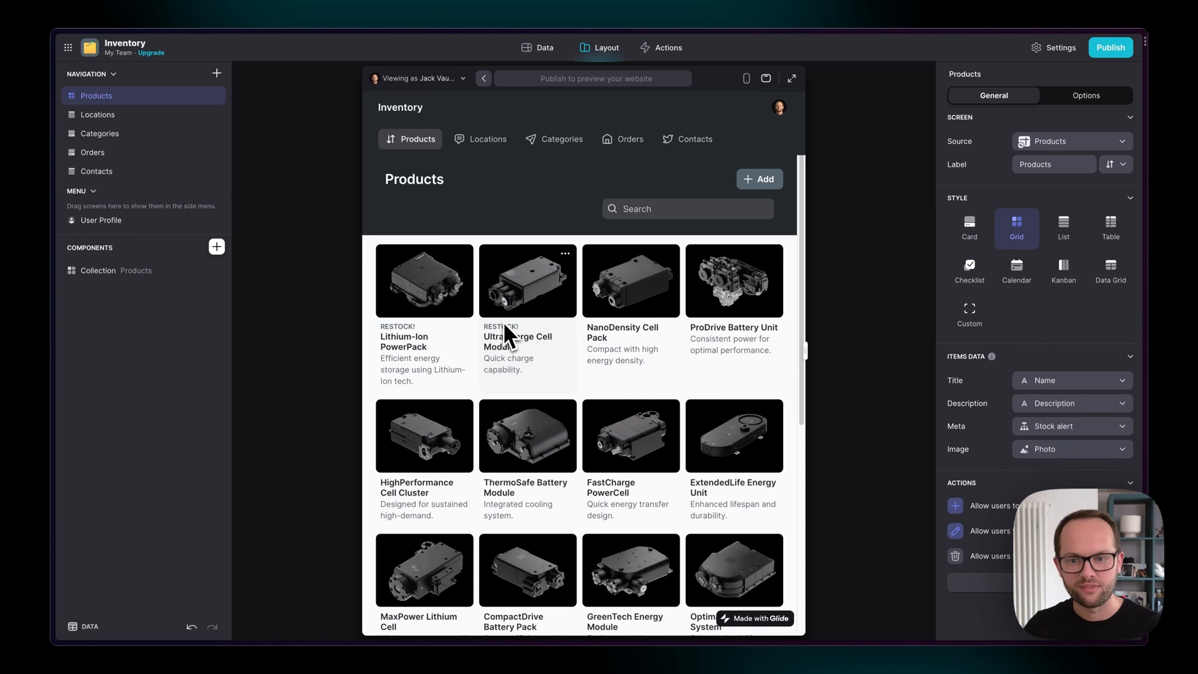
mouse_move(389, 348)
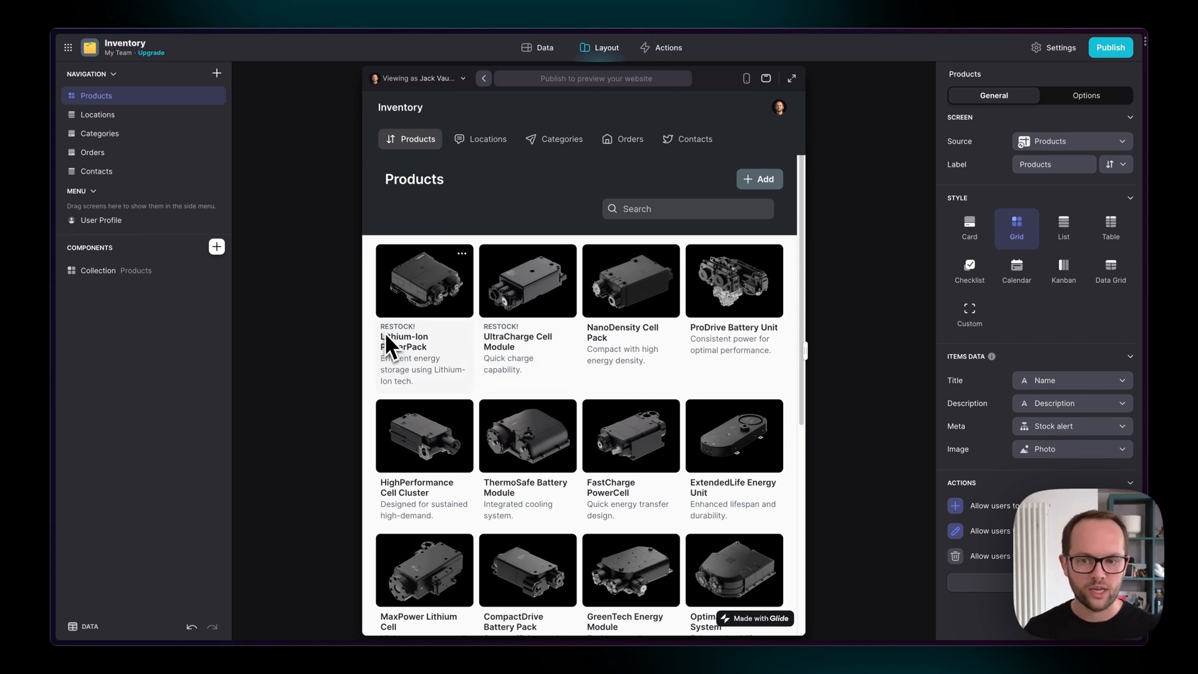
mouse_move(416, 344)
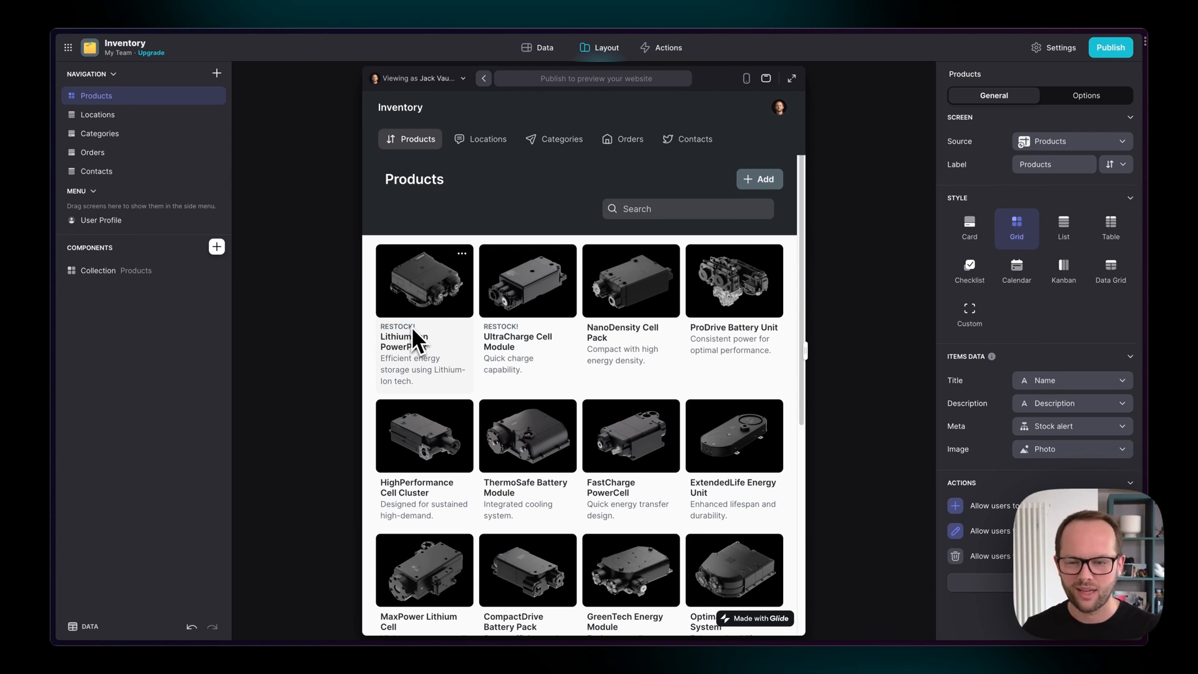
mouse_move(67, 634)
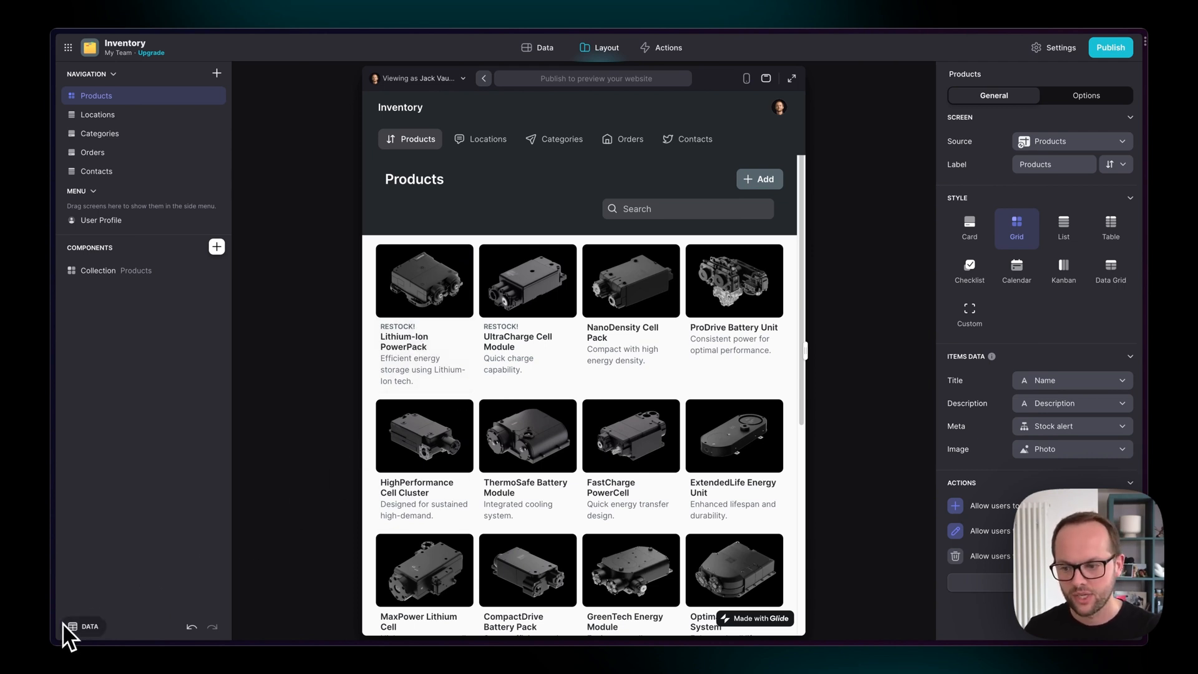
Change the Stock alert column's low-stock Then label to a red-flagged RESTOCK and confirm
click(84, 626)
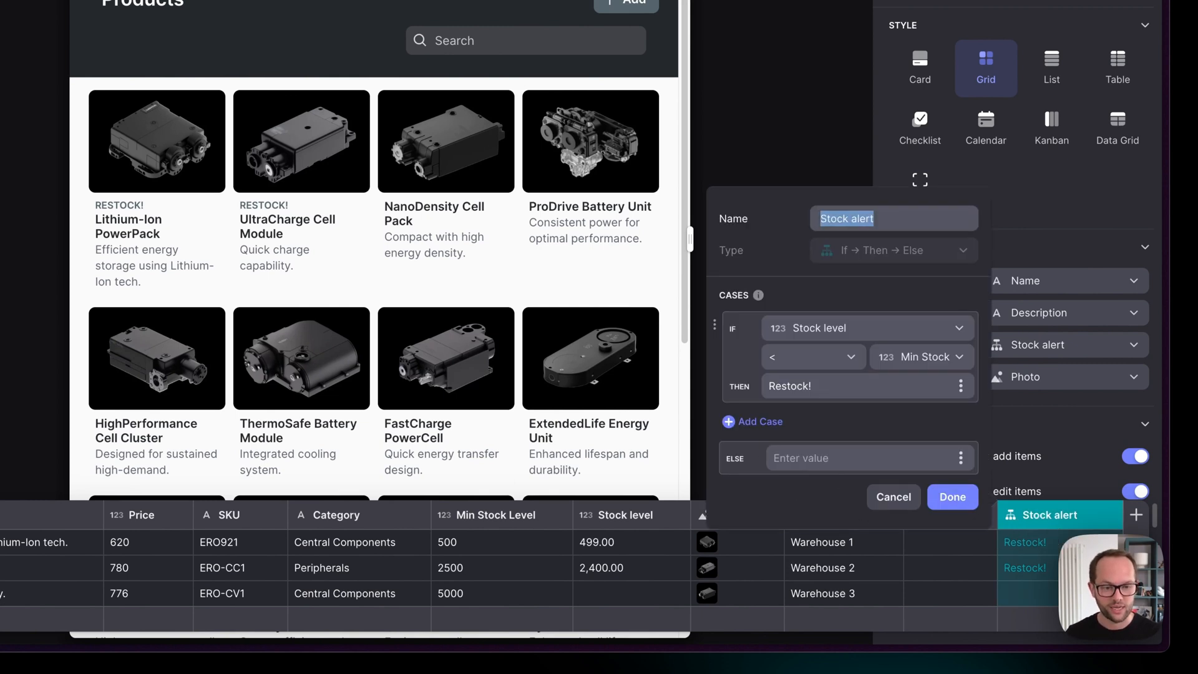
click(855, 385)
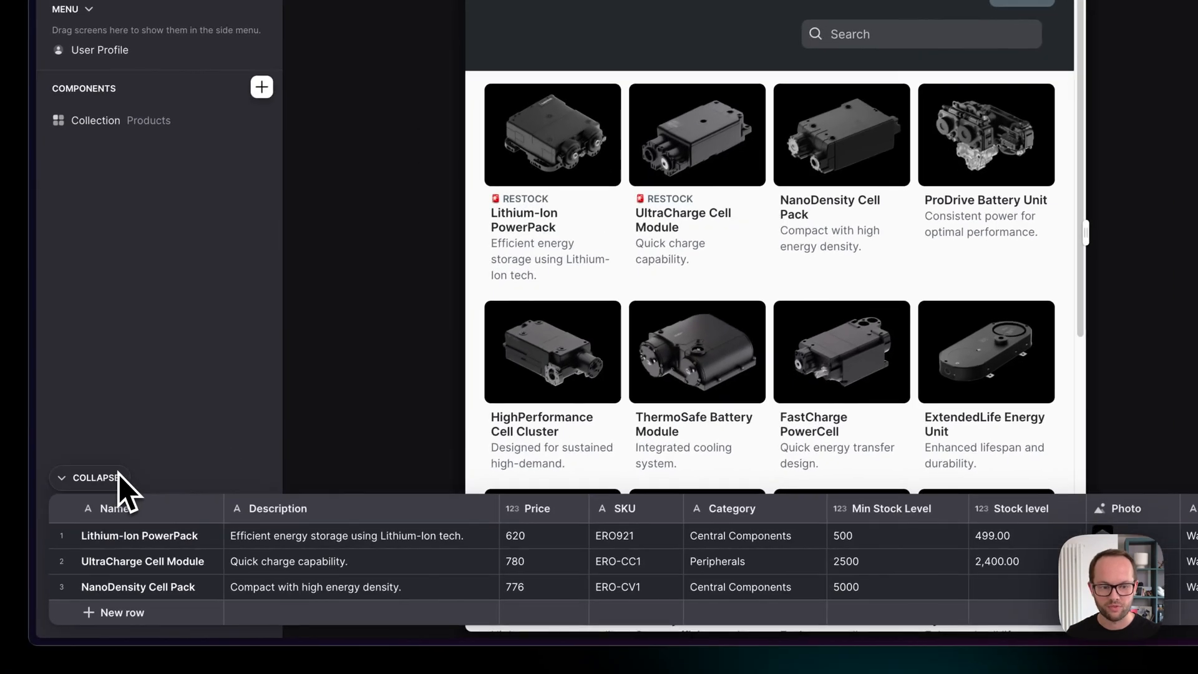
click(1135, 508)
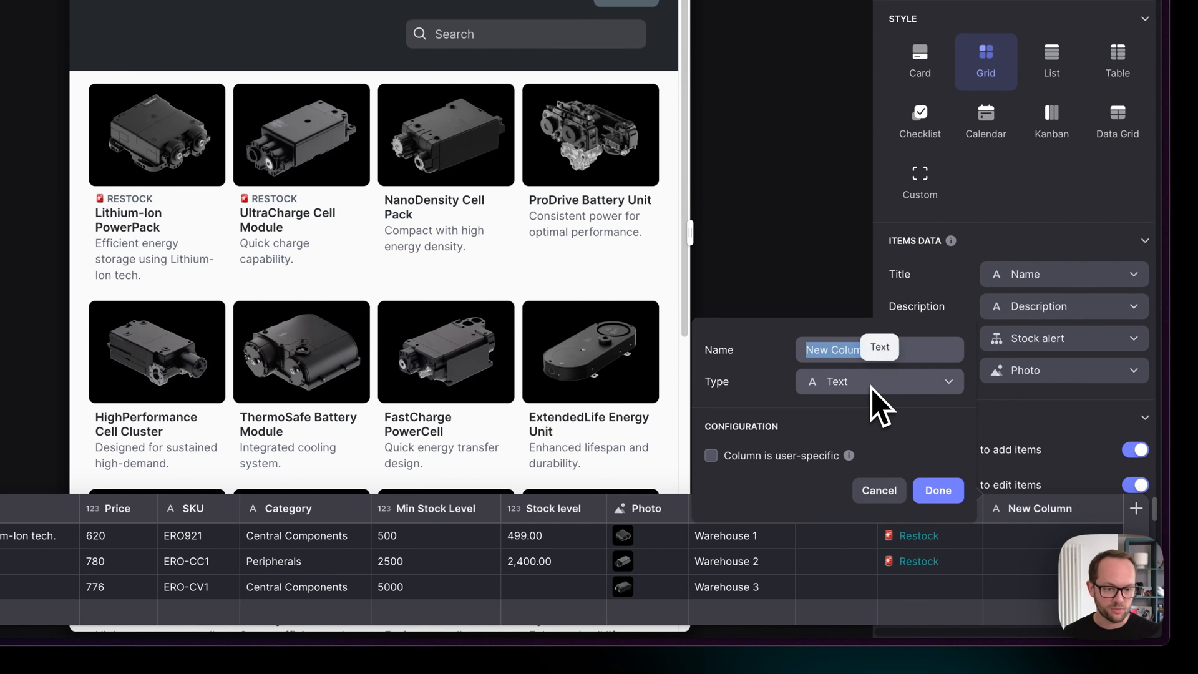
mouse_move(882, 497)
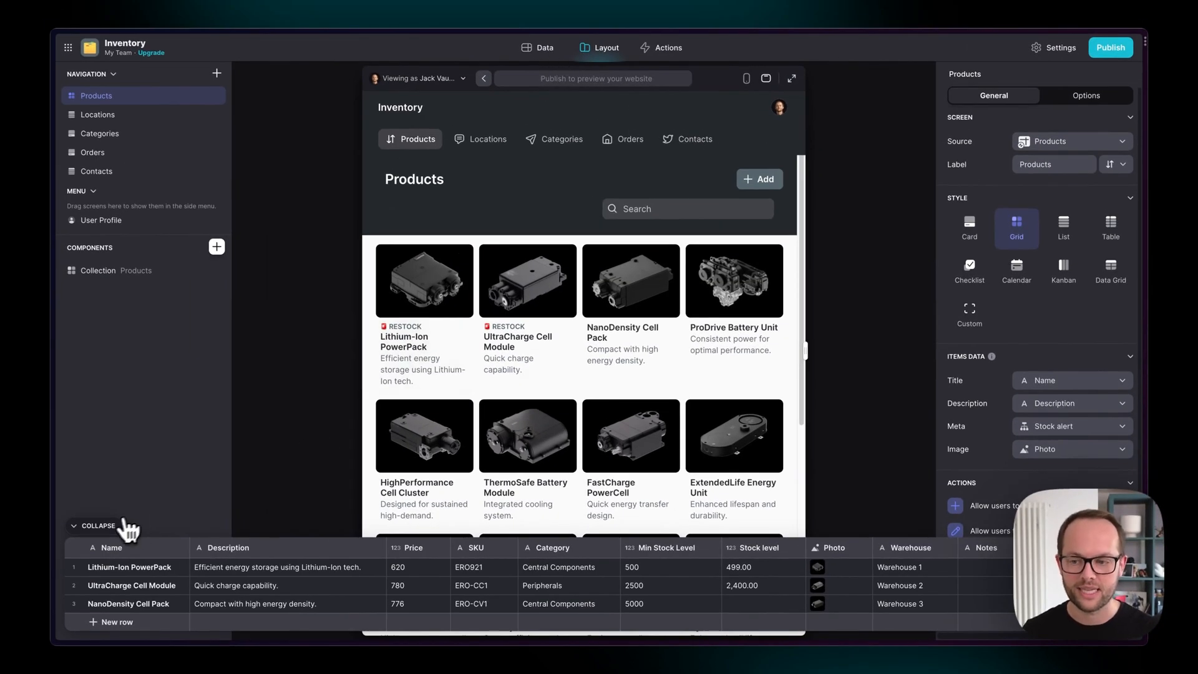
click(98, 525)
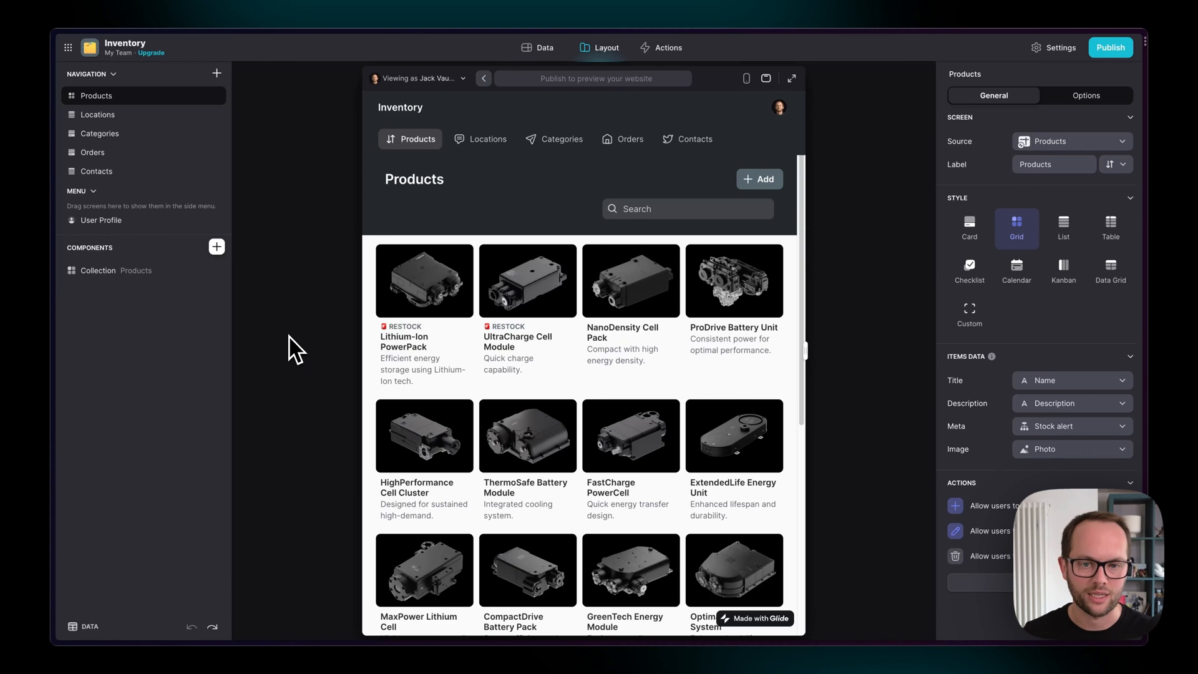
mouse_move(168, 115)
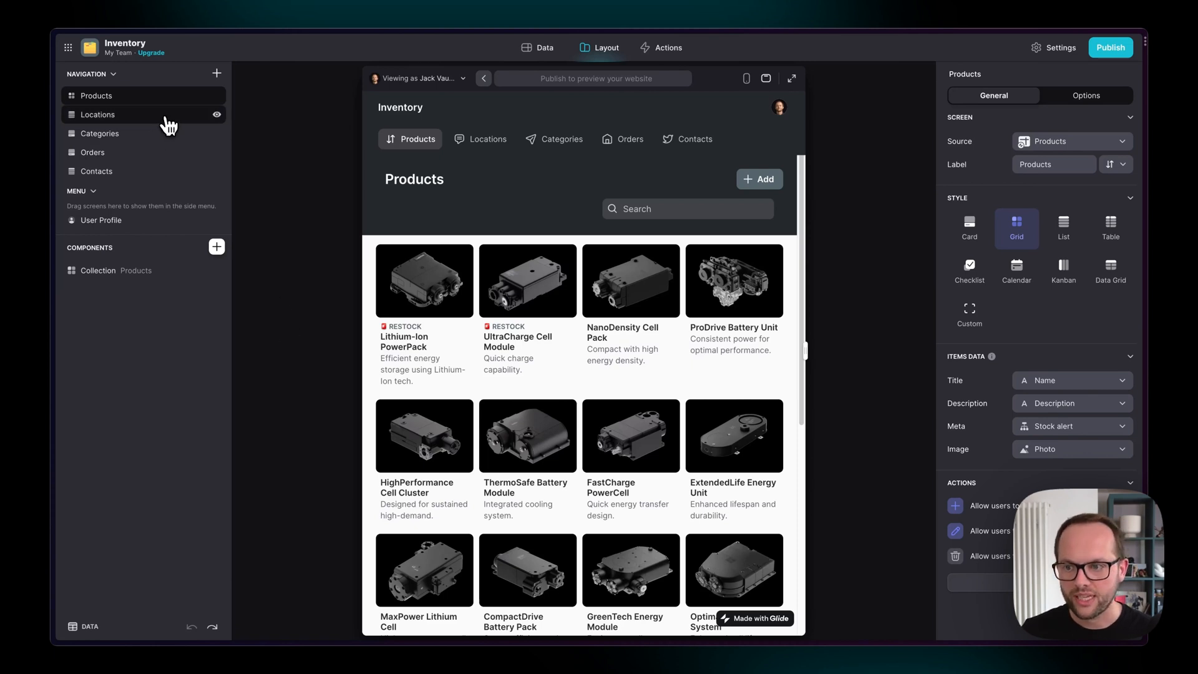
click(93, 152)
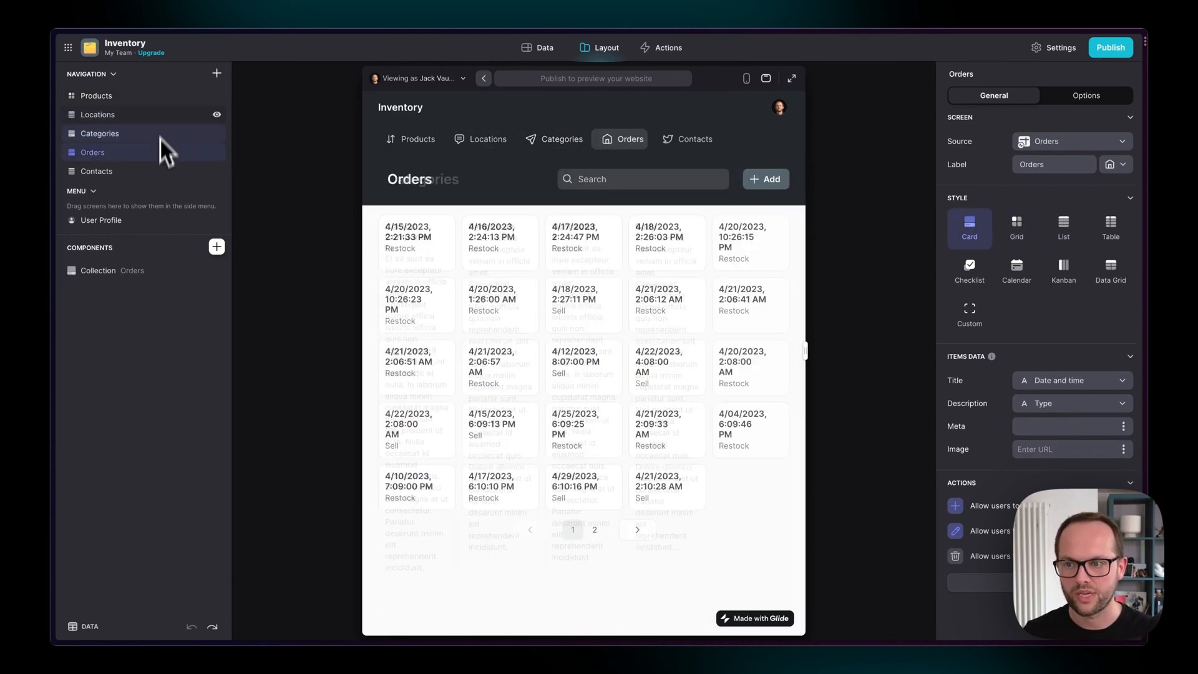
click(96, 95)
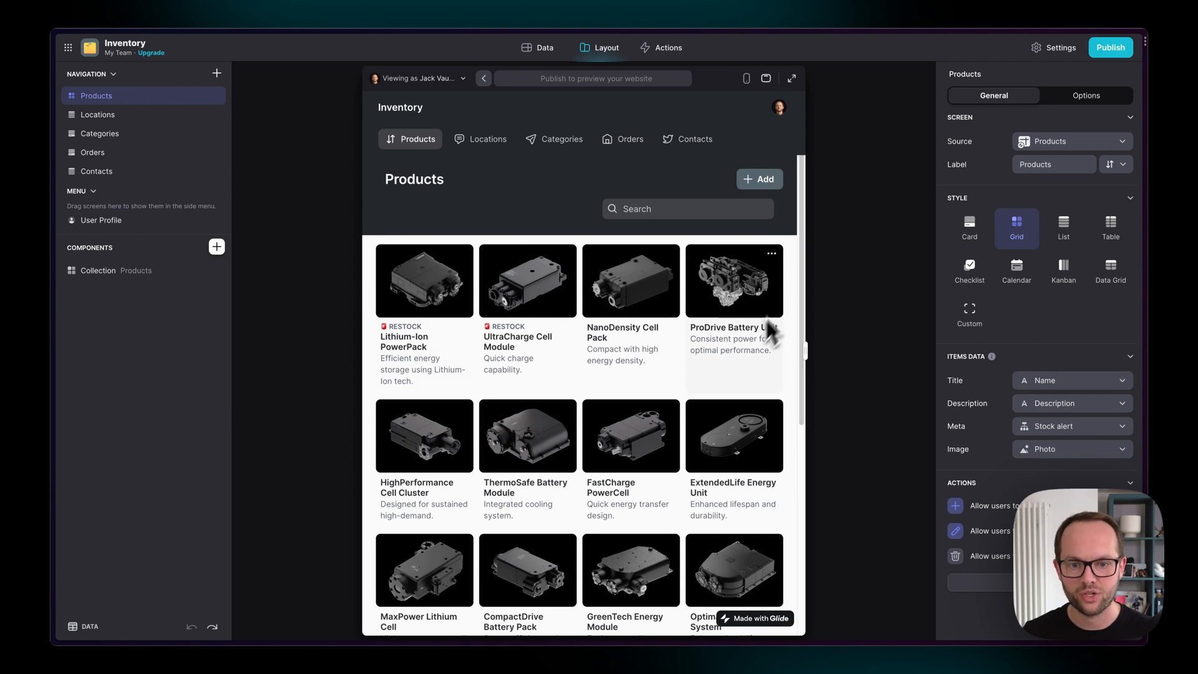
mouse_move(447, 283)
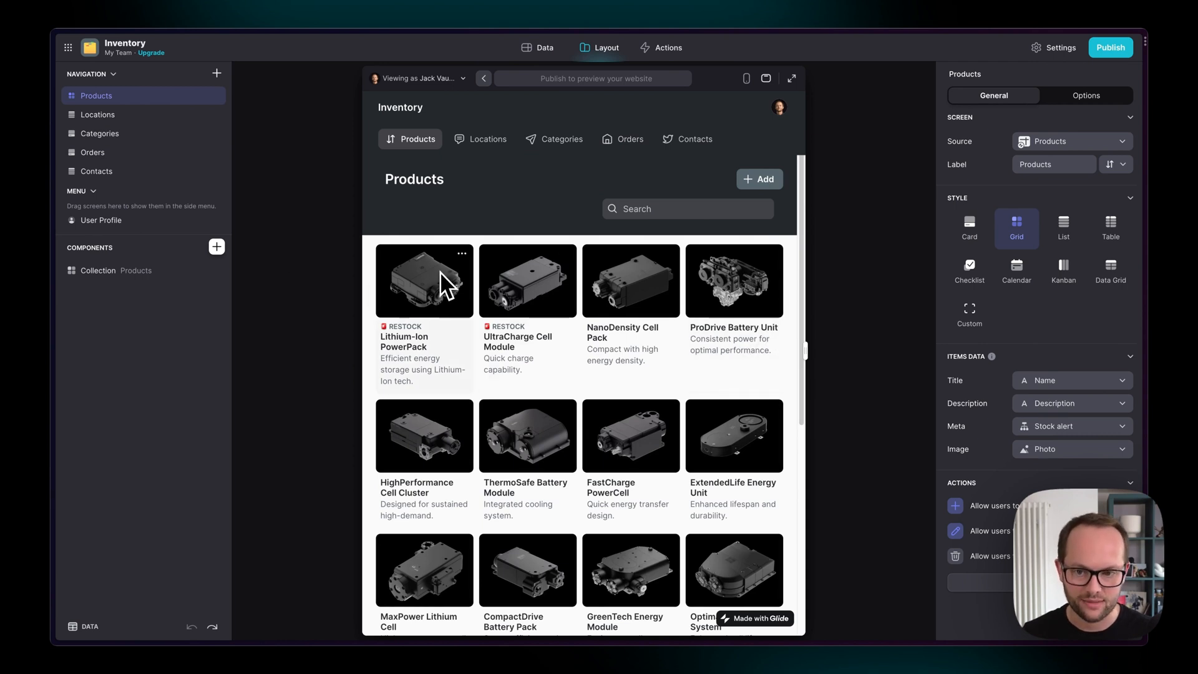
mouse_move(1043, 241)
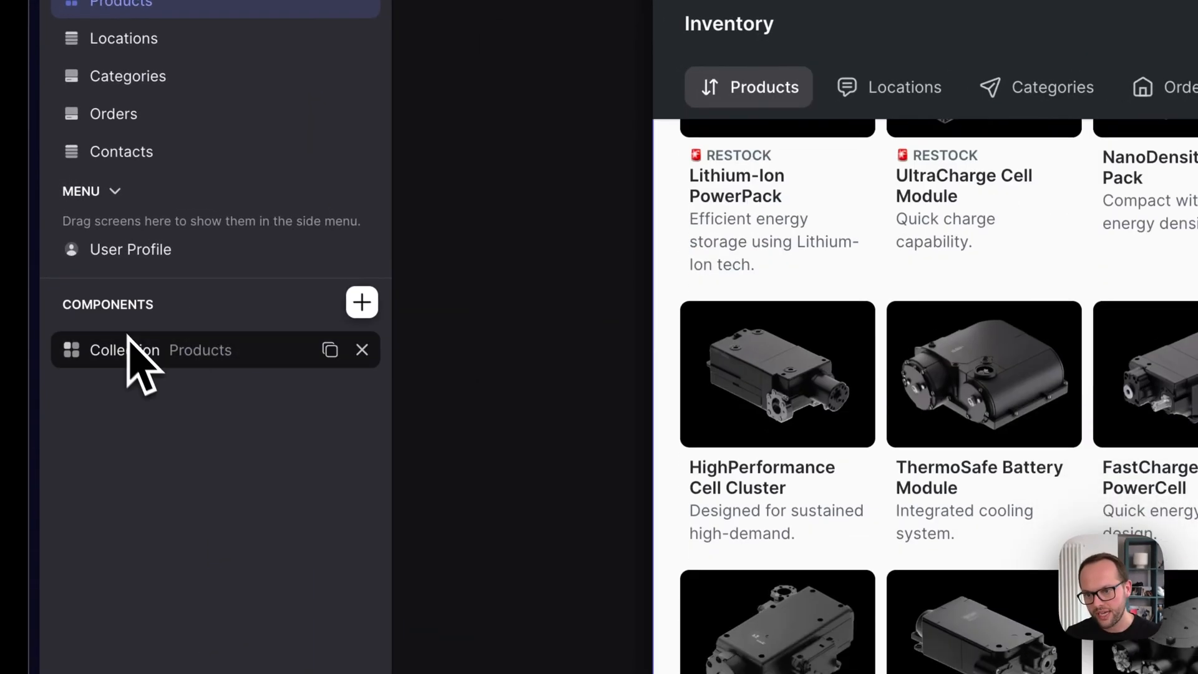
mouse_move(217, 340)
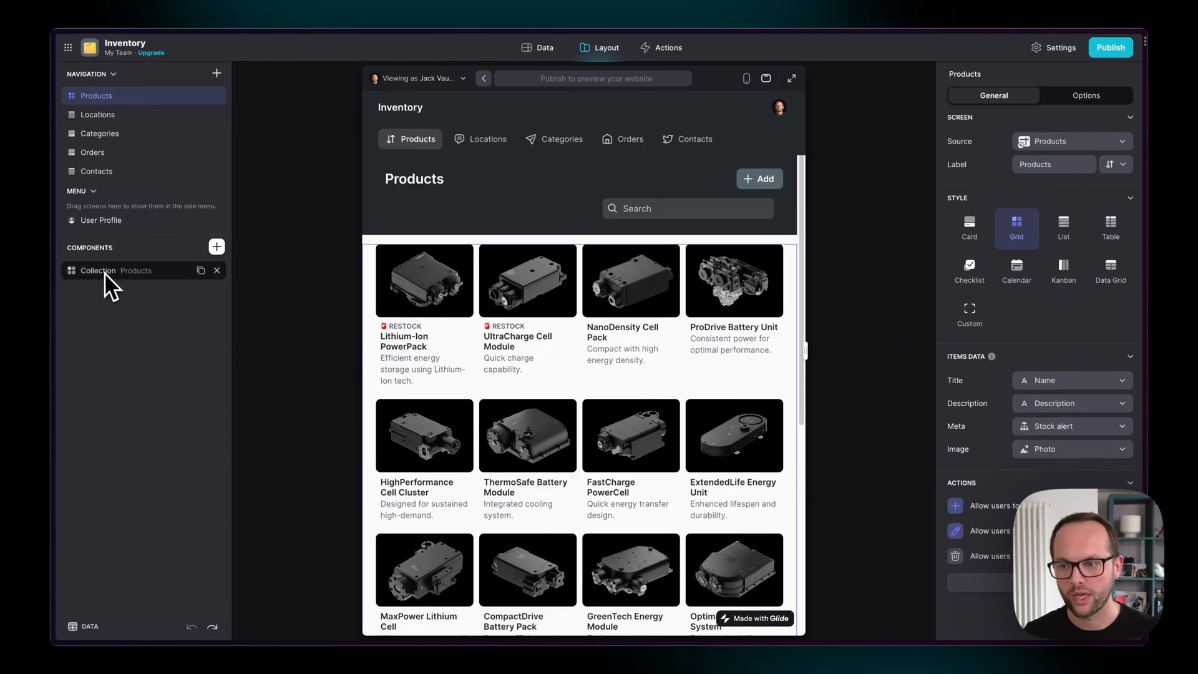
Try the XL card size, then choose a smaller size so five product cards fit per row
scroll(down, 3)
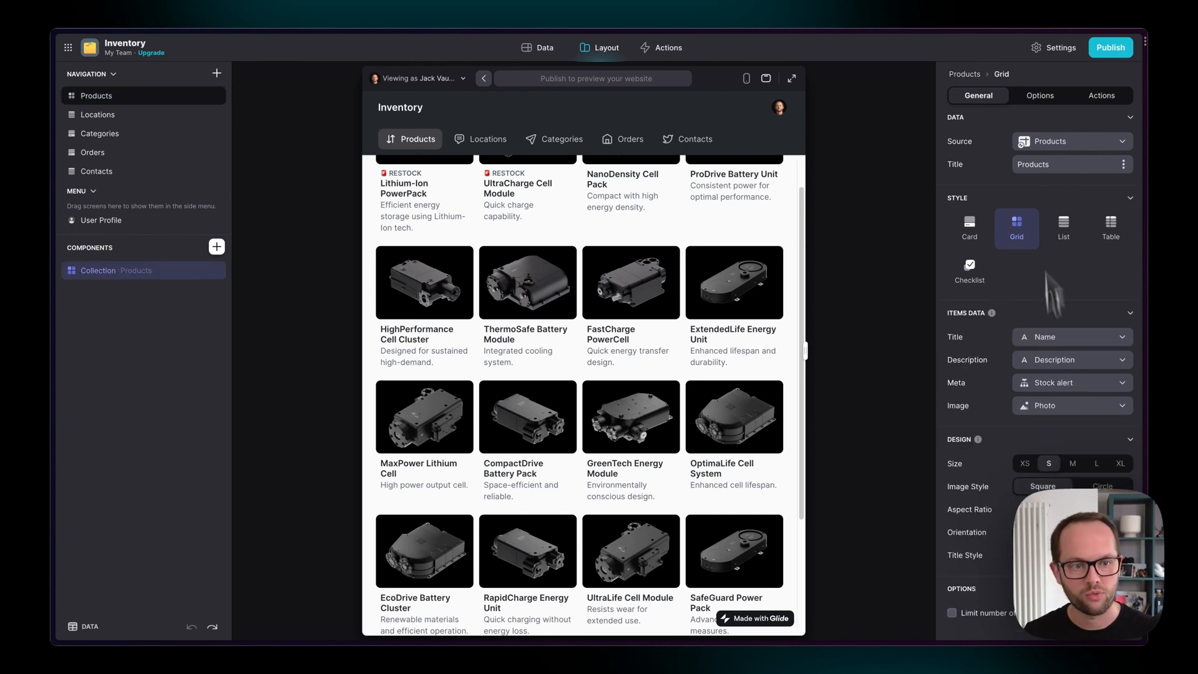
scroll(down, 3)
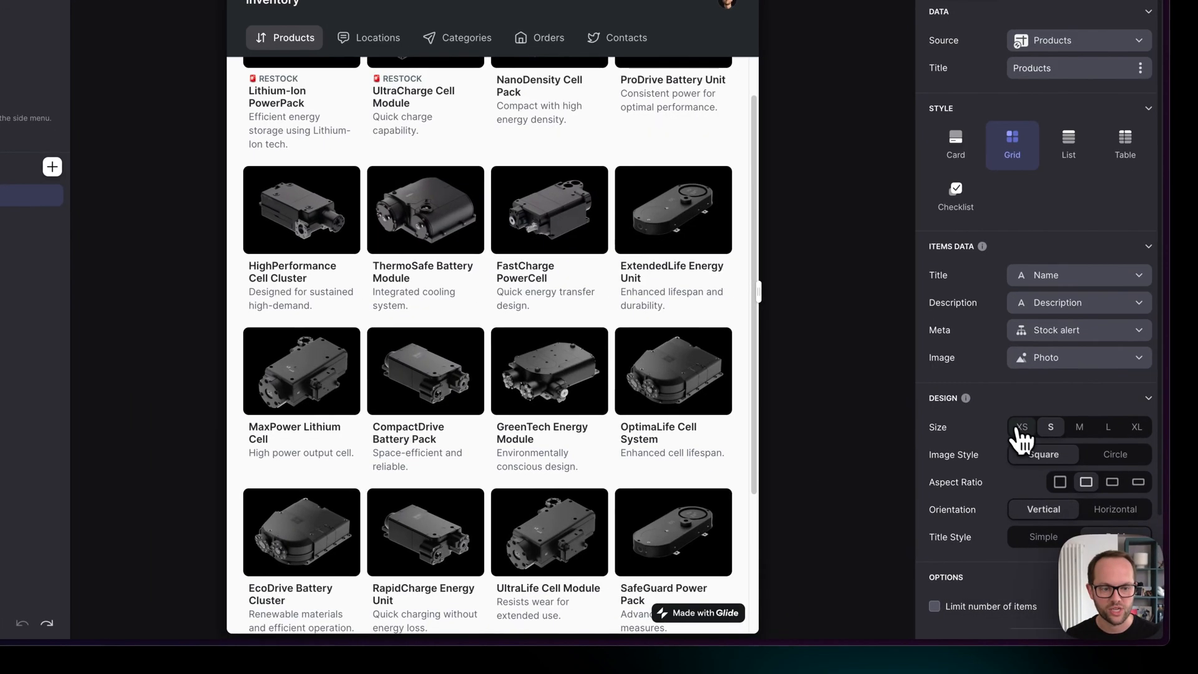
click(1135, 427)
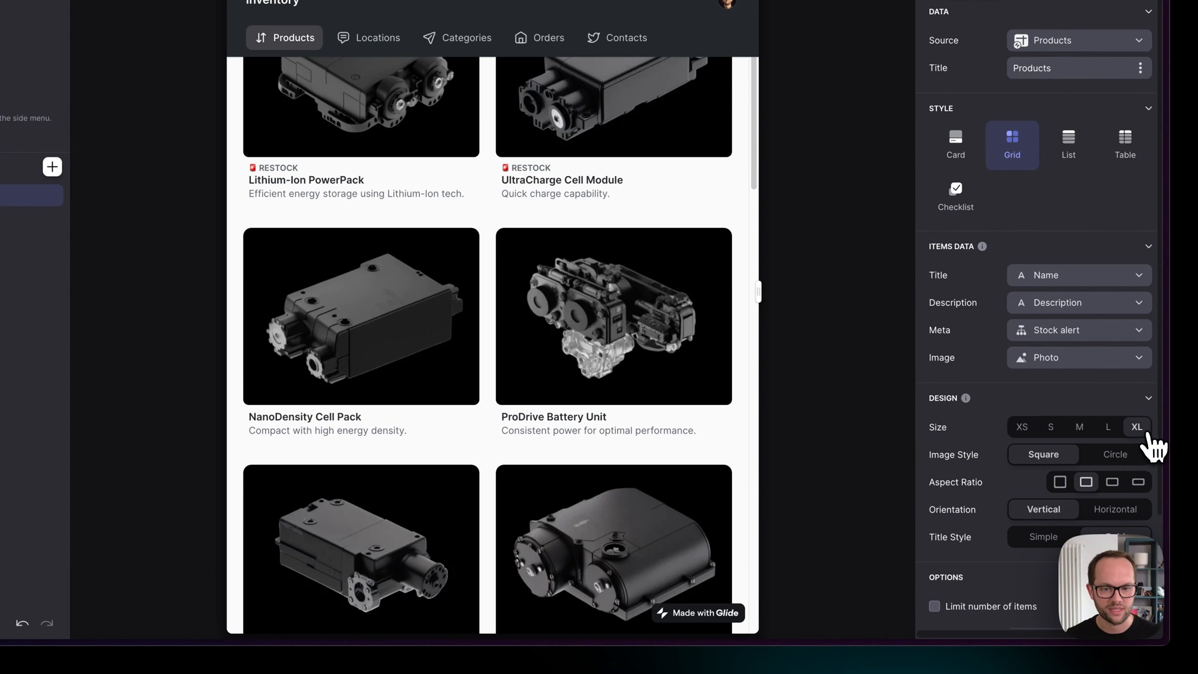
click(1022, 427)
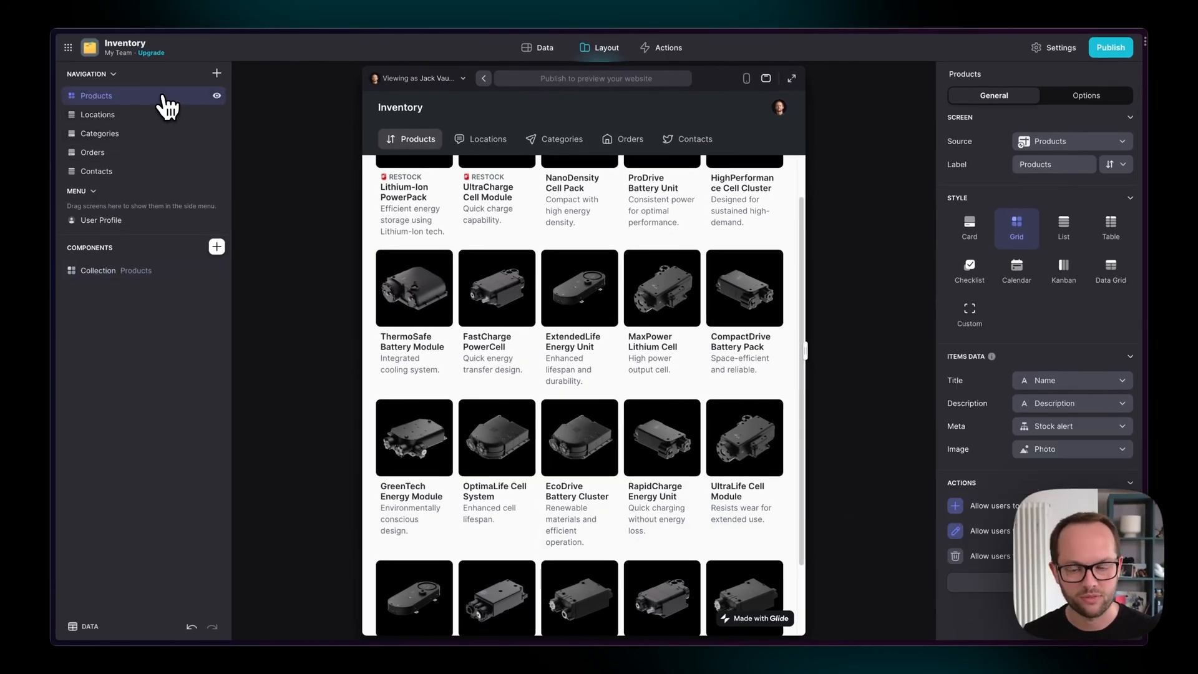
Scroll the Products preview back to the top of the grid
scroll(up, 3)
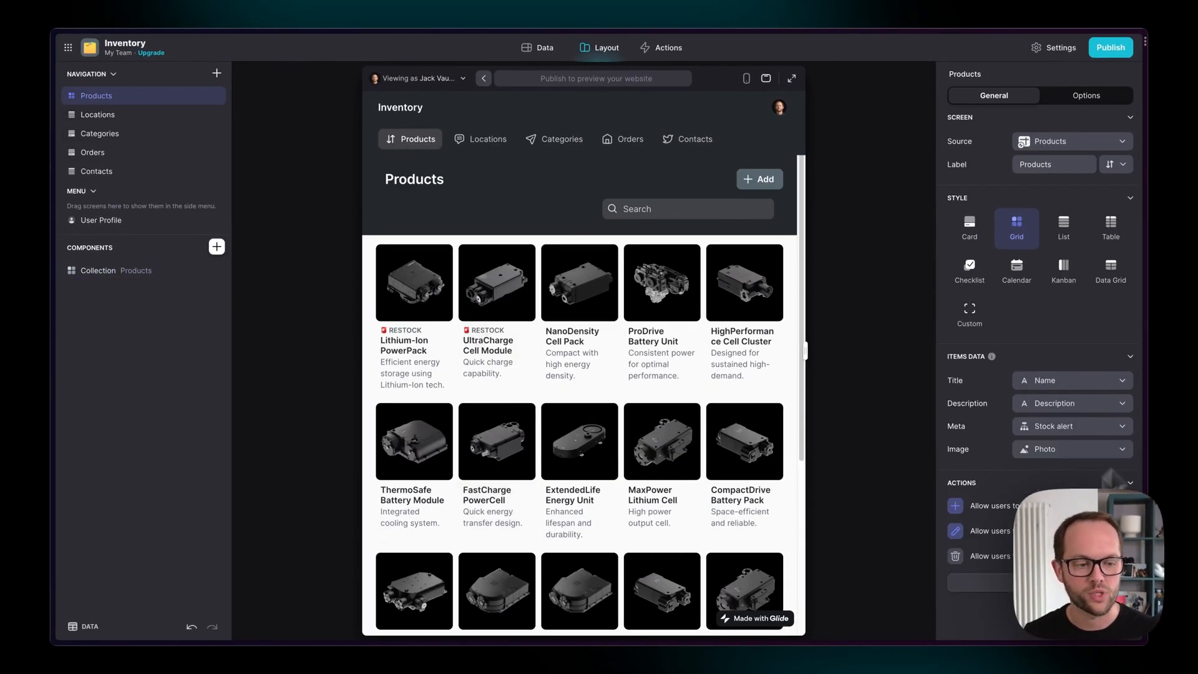
mouse_move(367, 274)
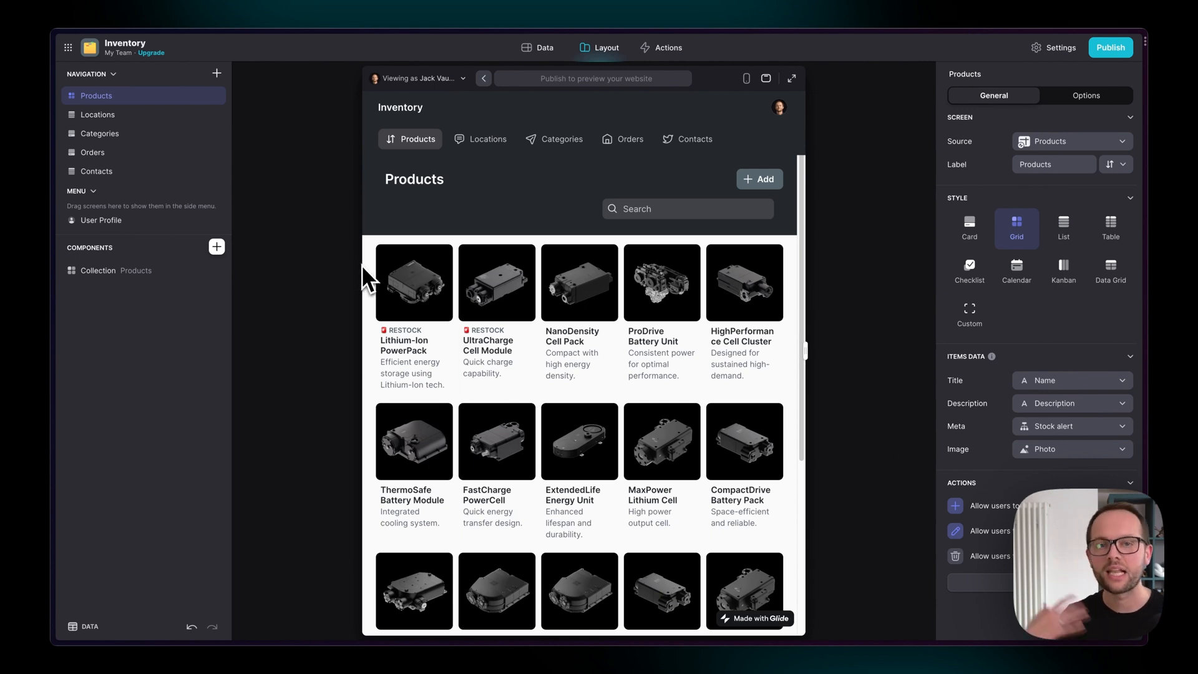
mouse_move(320, 189)
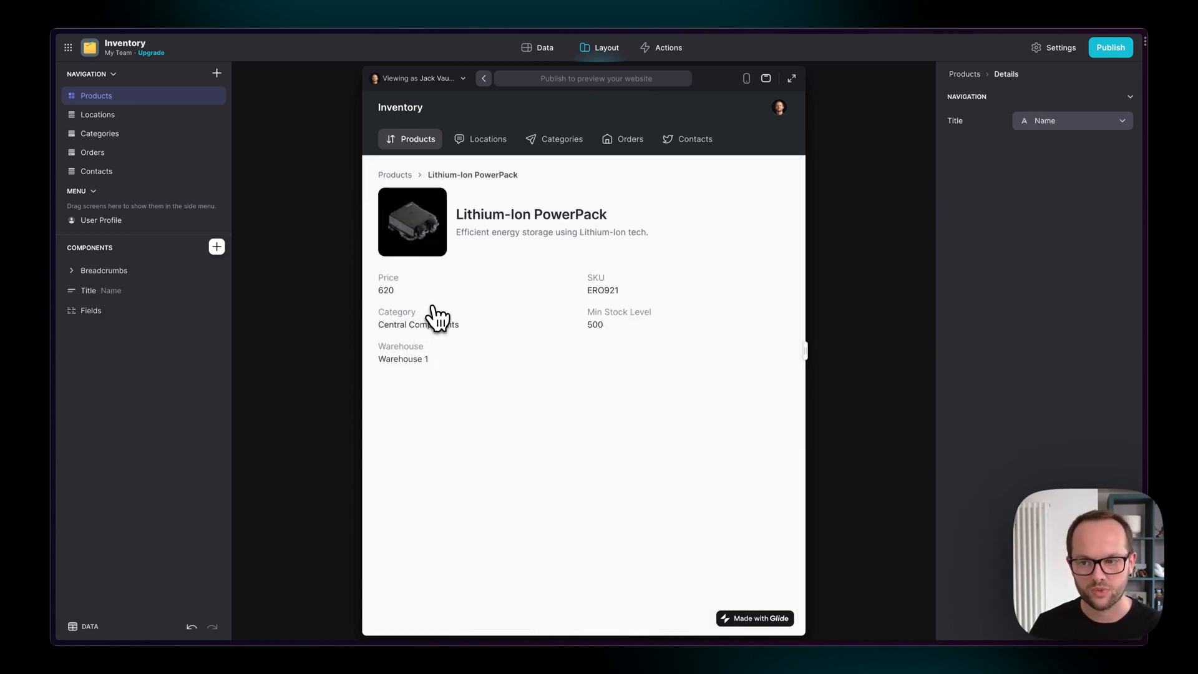
mouse_move(336, 328)
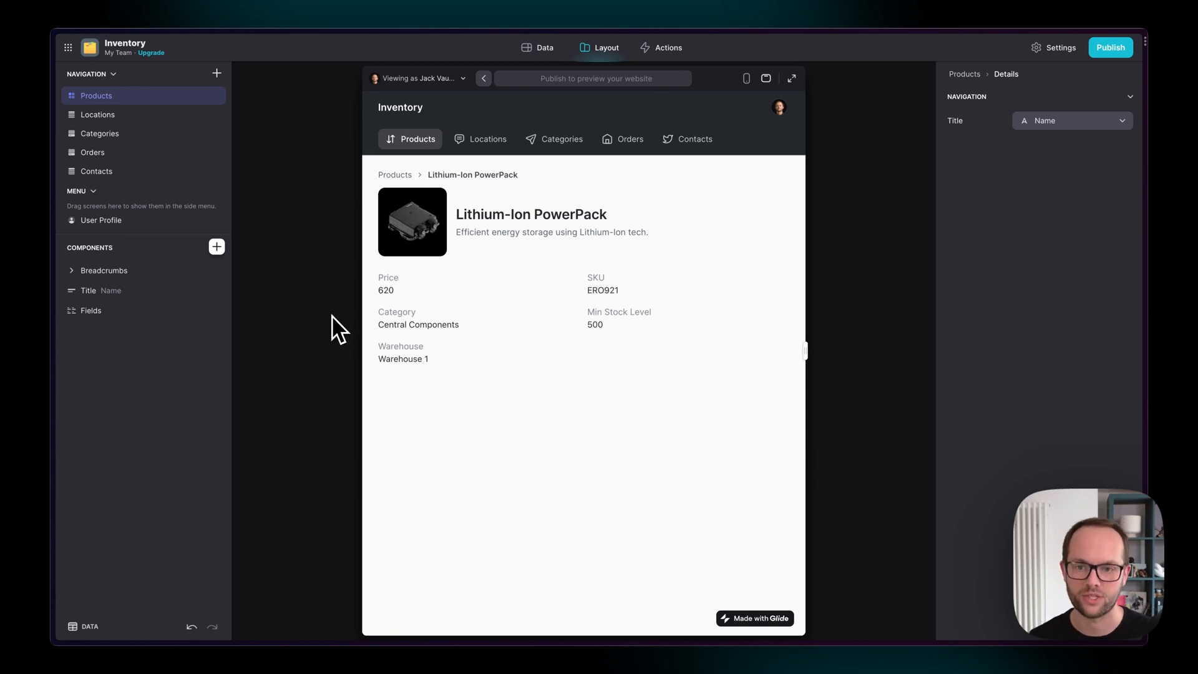
mouse_move(109, 623)
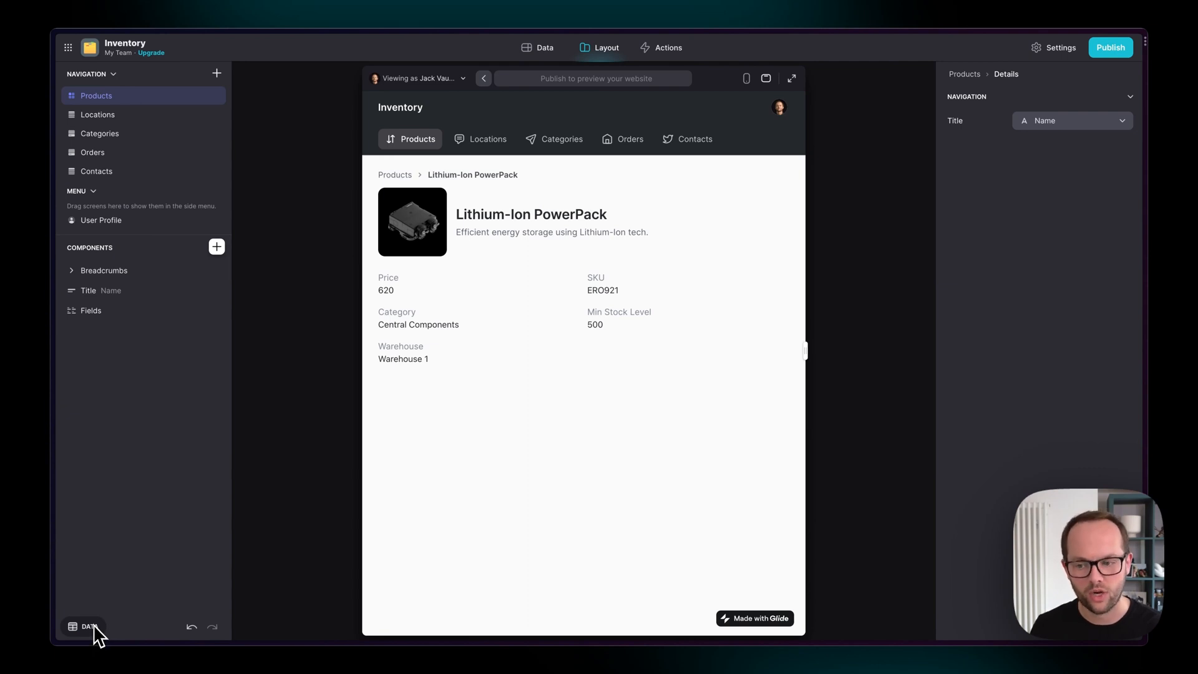
click(82, 627)
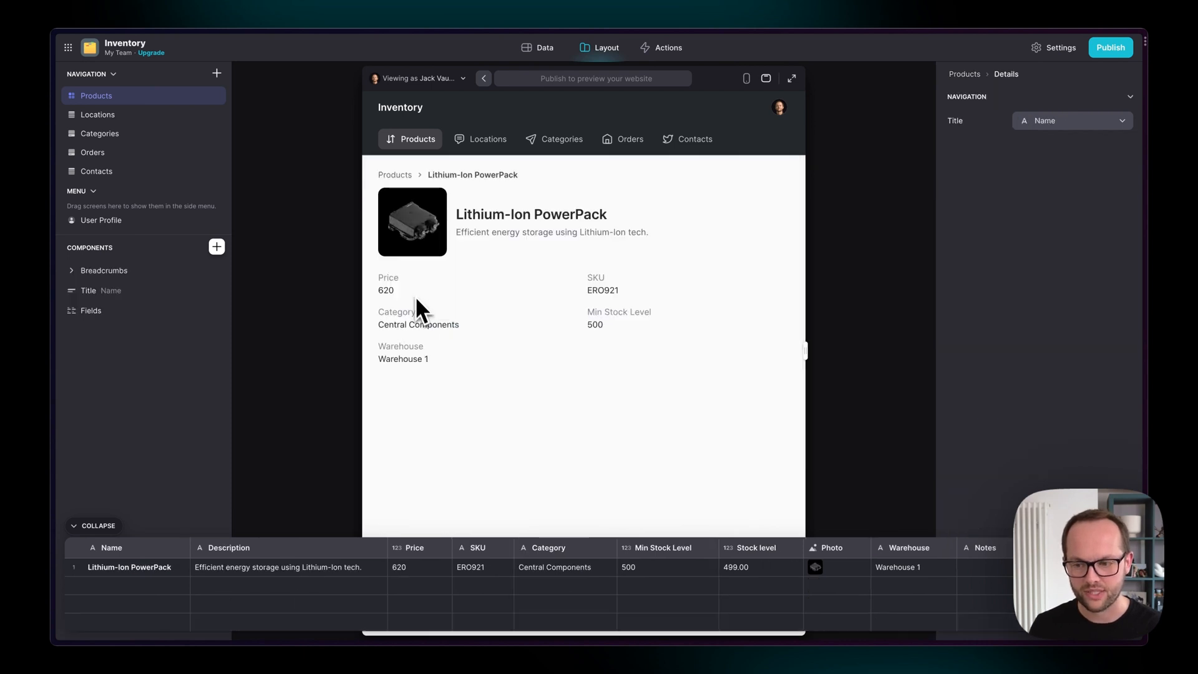
click(98, 527)
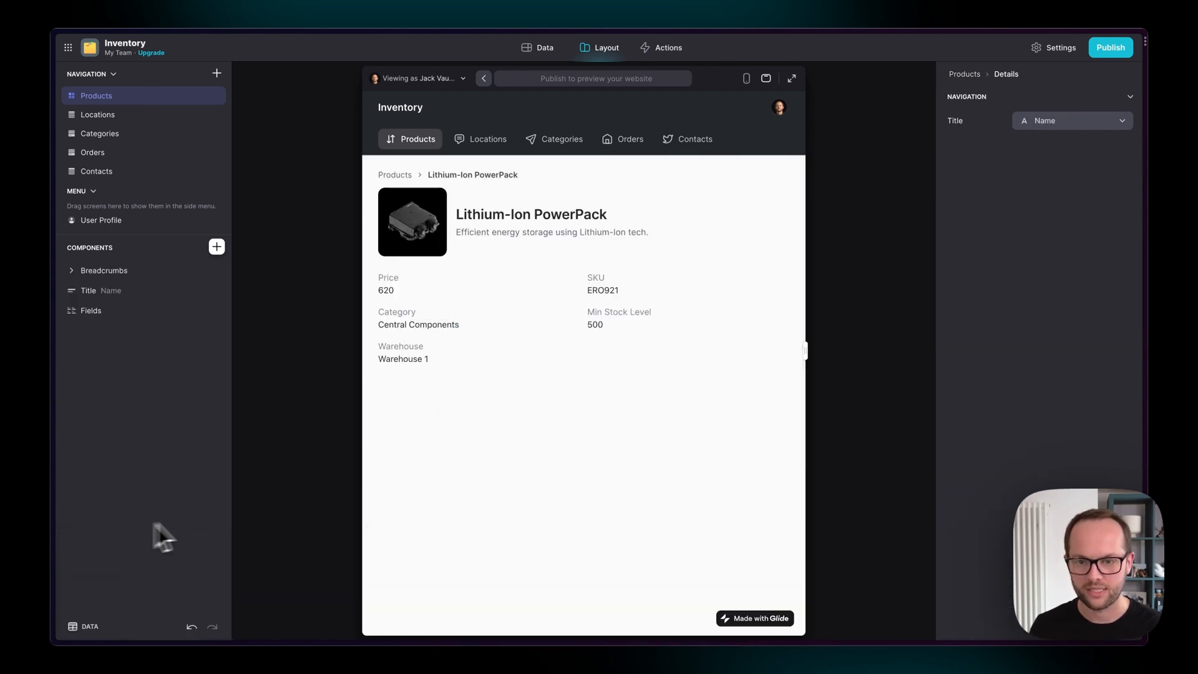
mouse_move(263, 448)
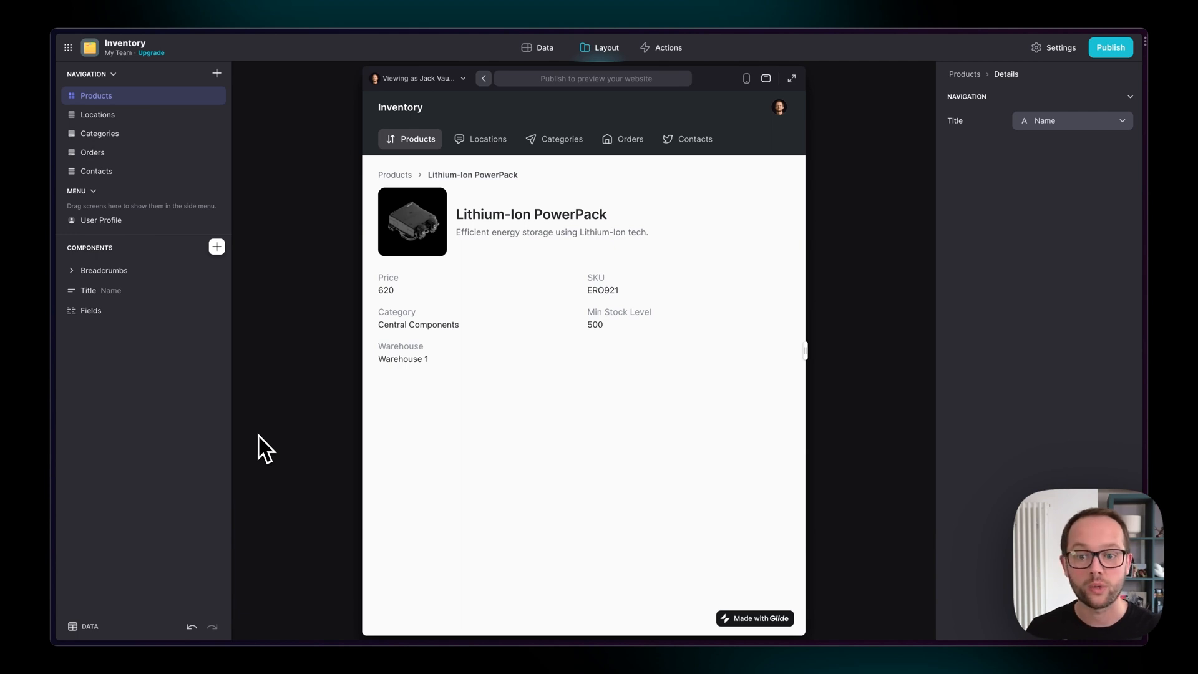
mouse_move(245, 303)
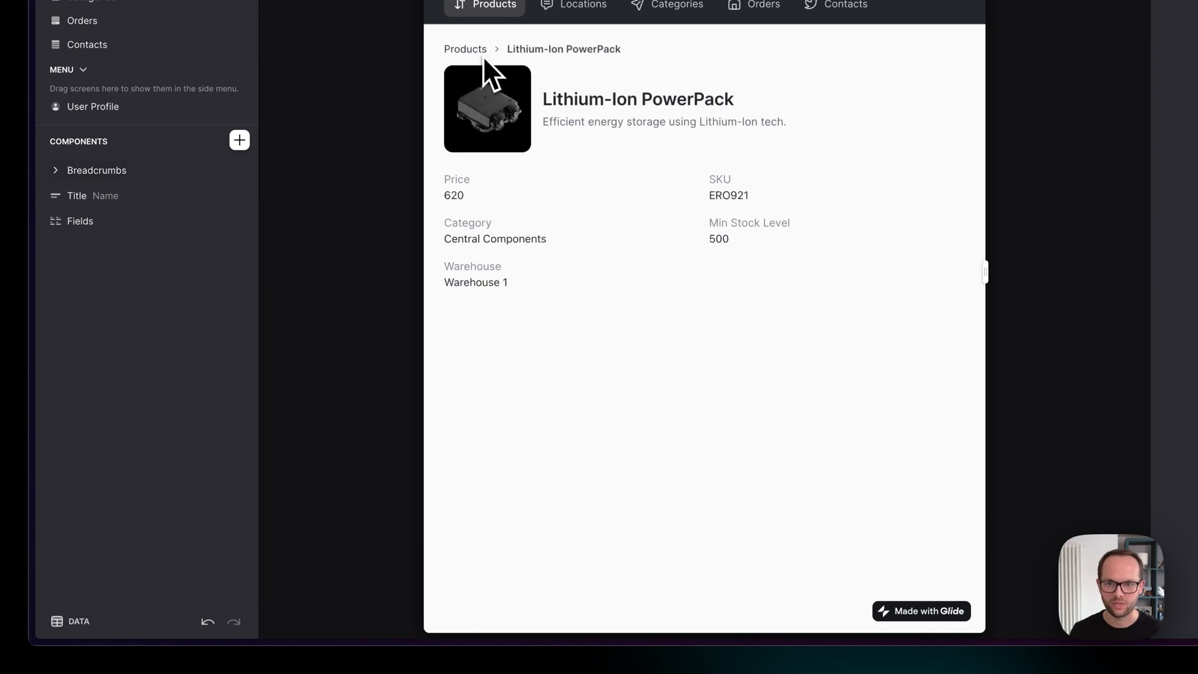
click(91, 196)
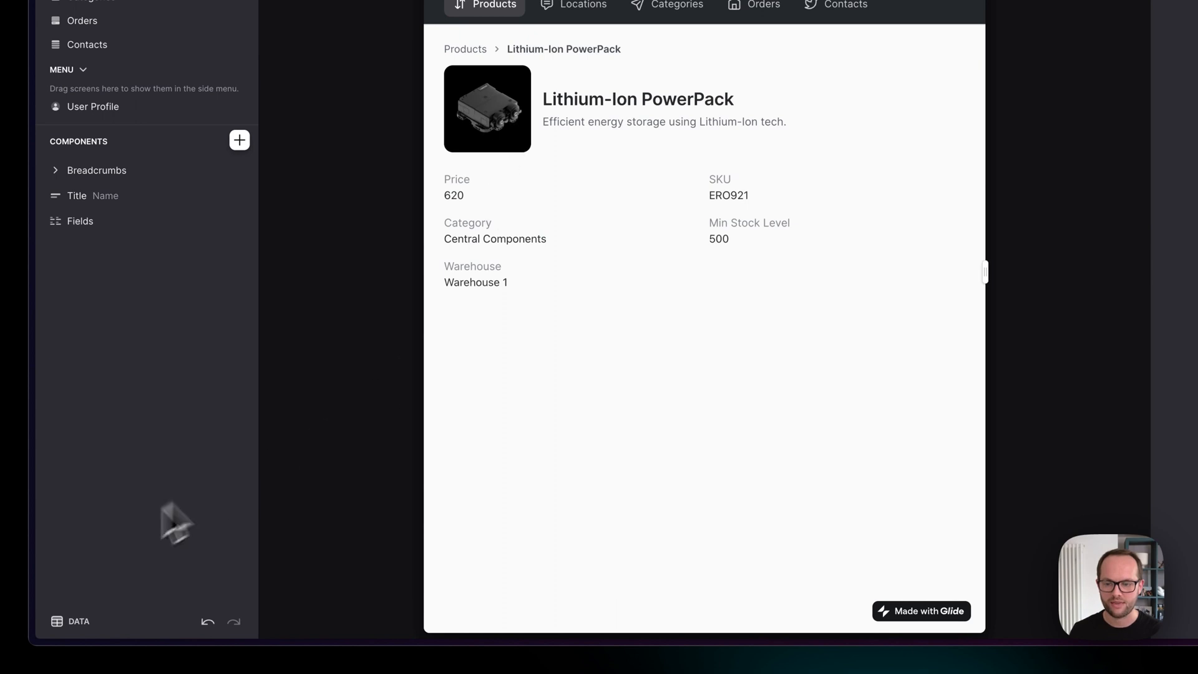
click(69, 621)
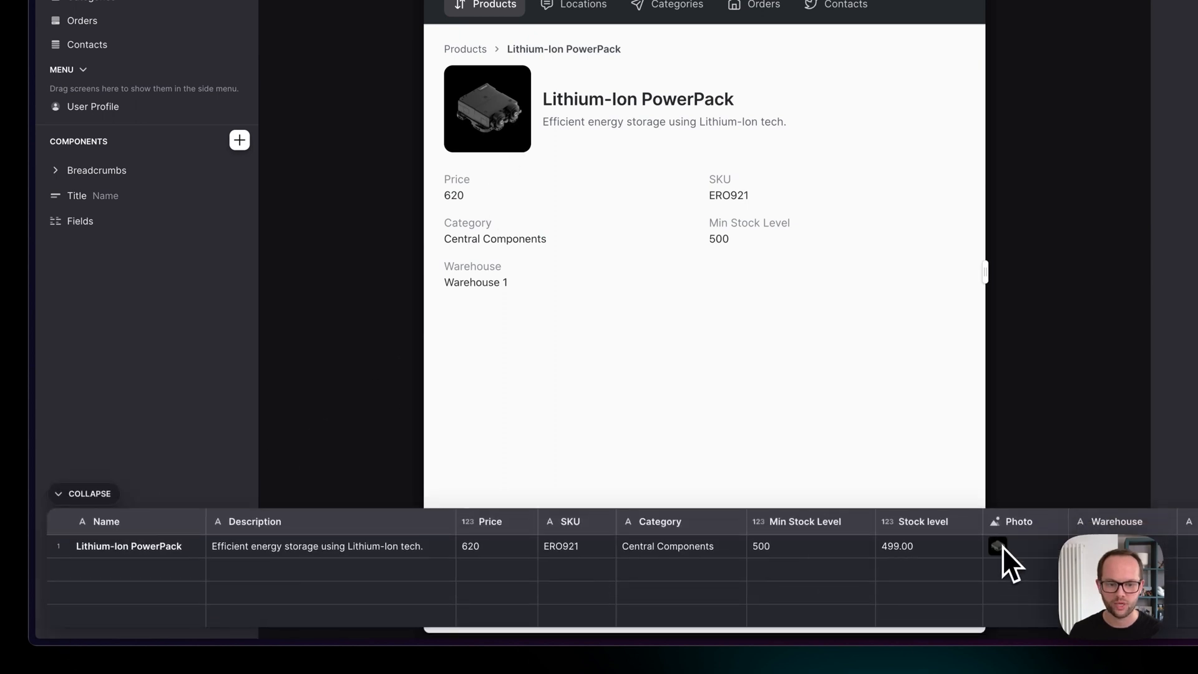
mouse_move(229, 568)
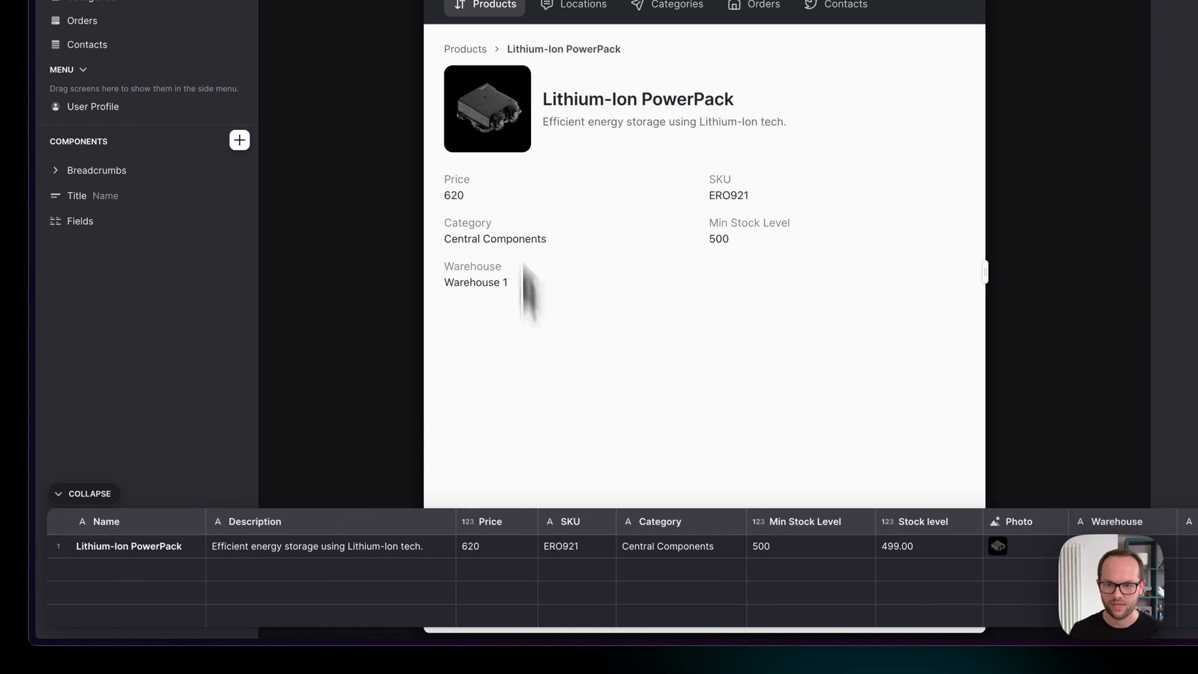
mouse_move(267, 558)
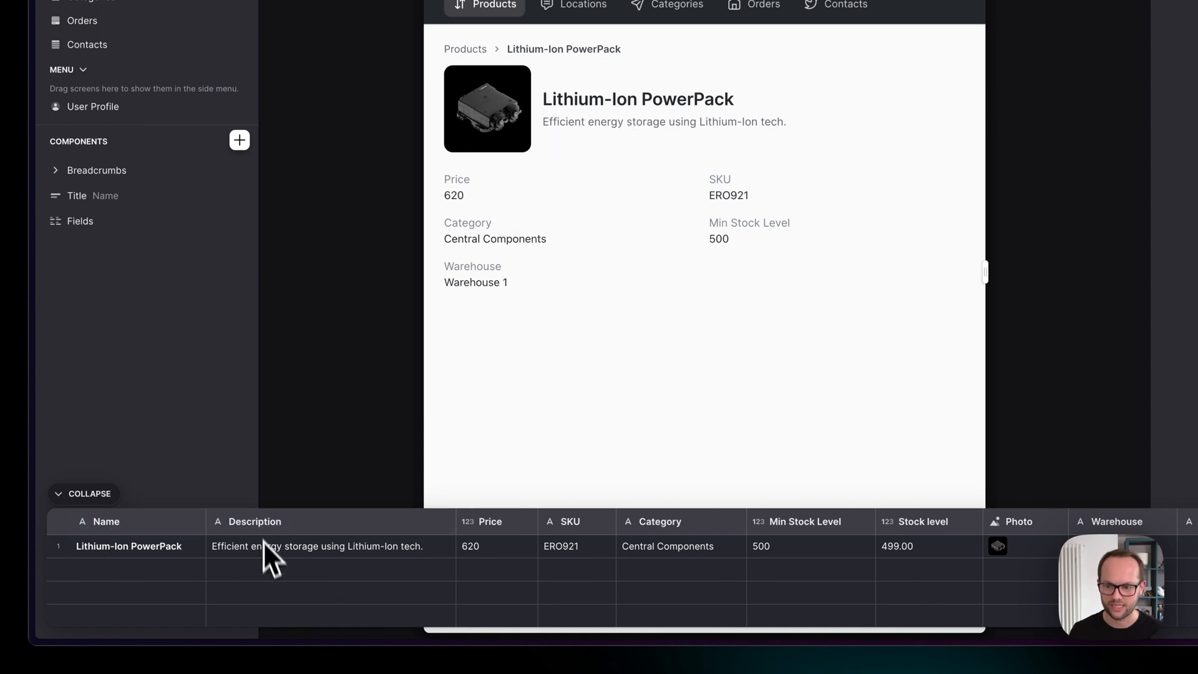
mouse_move(424, 565)
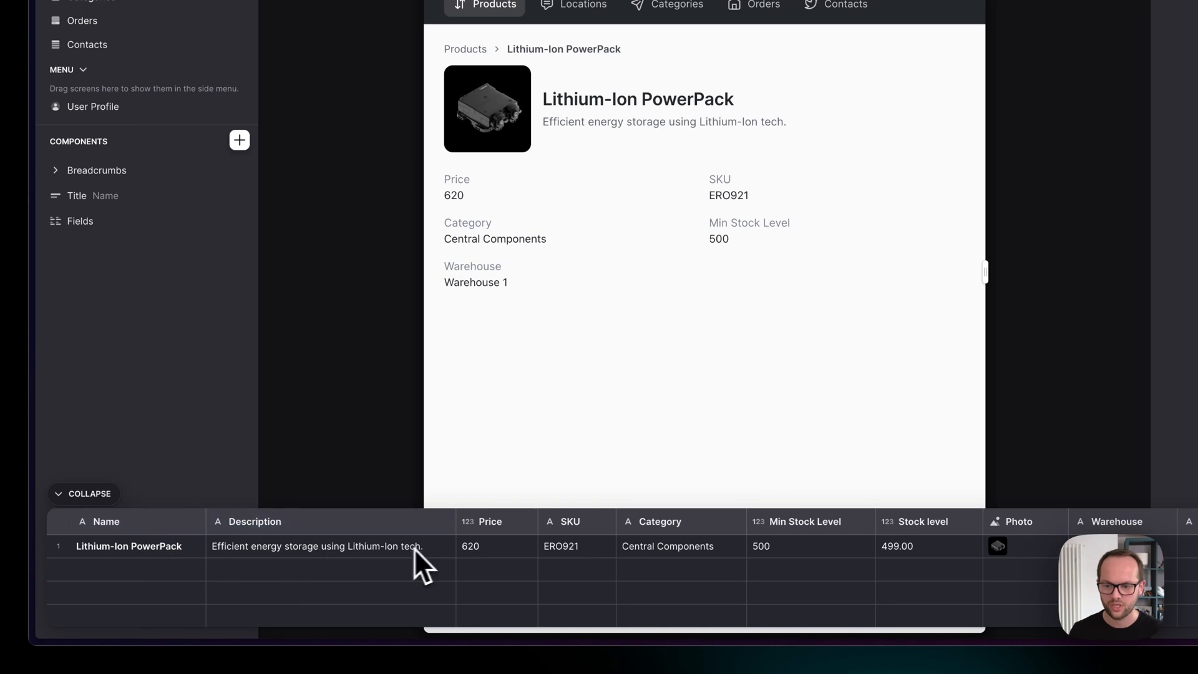
click(104, 196)
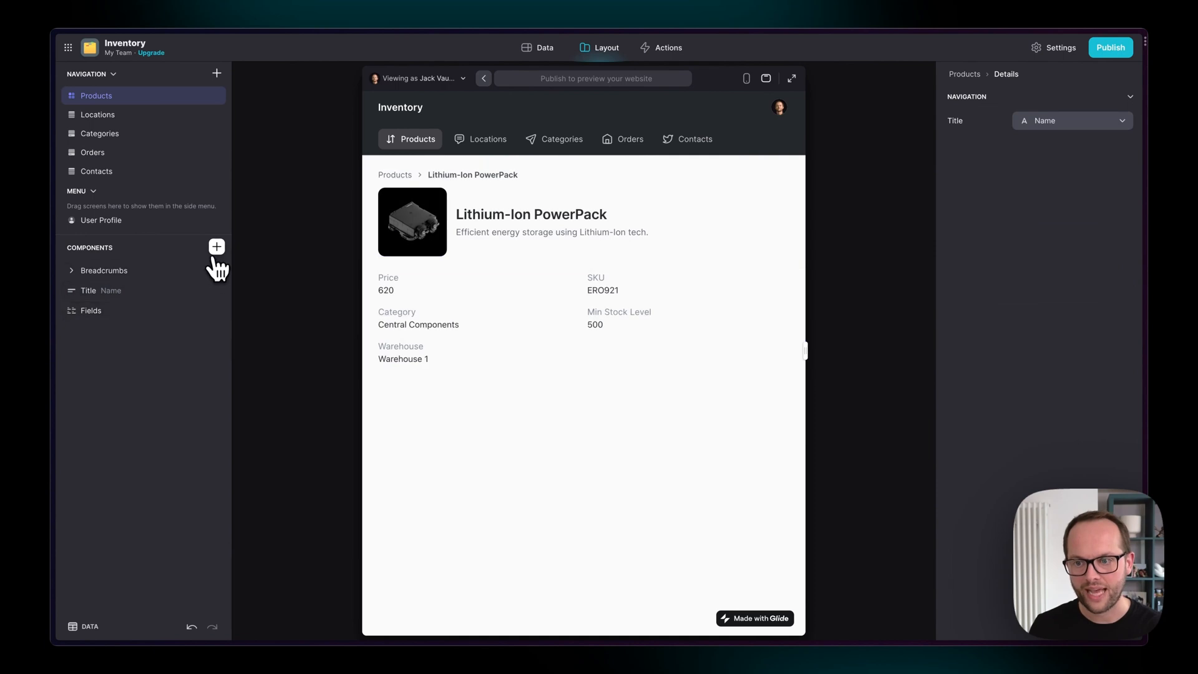
Insert a Notes component on the PowerPack detail screen and show its data row
click(217, 246)
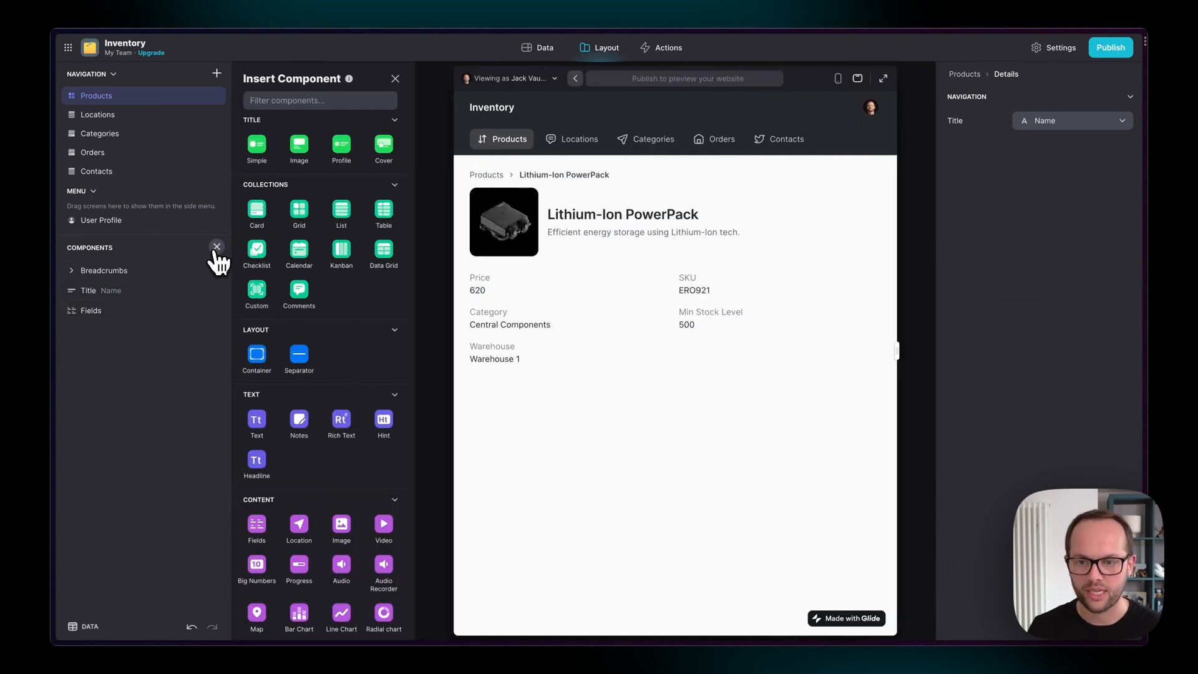
scroll(down, 3)
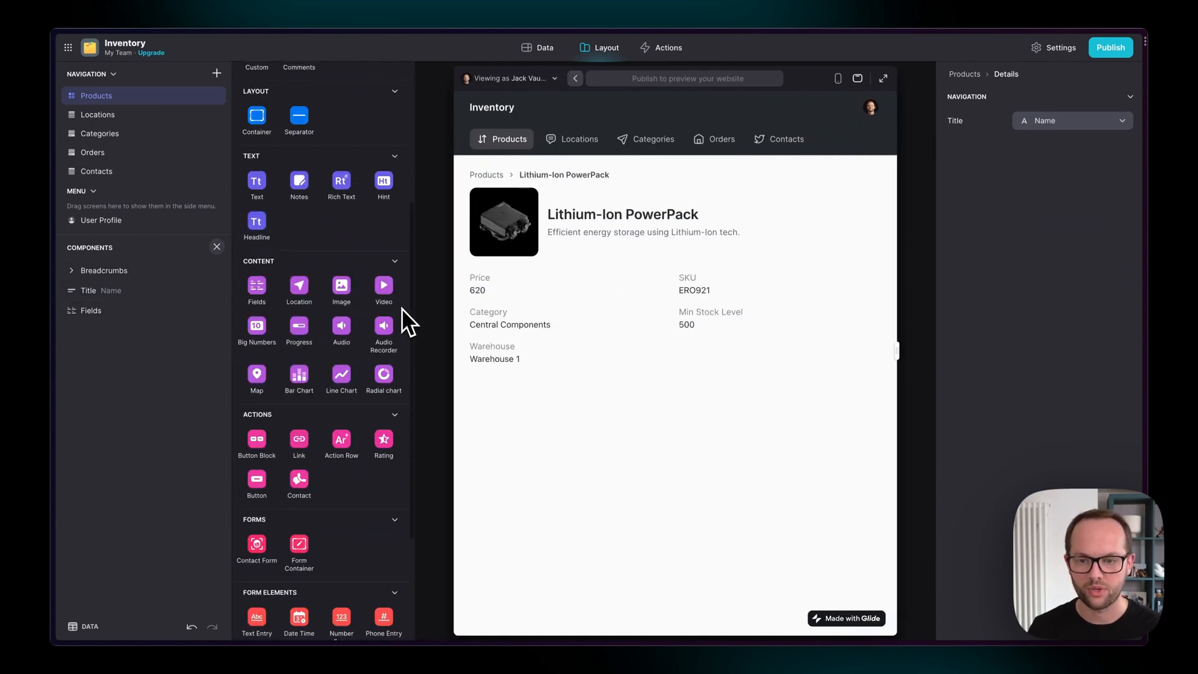
scroll(up, 3)
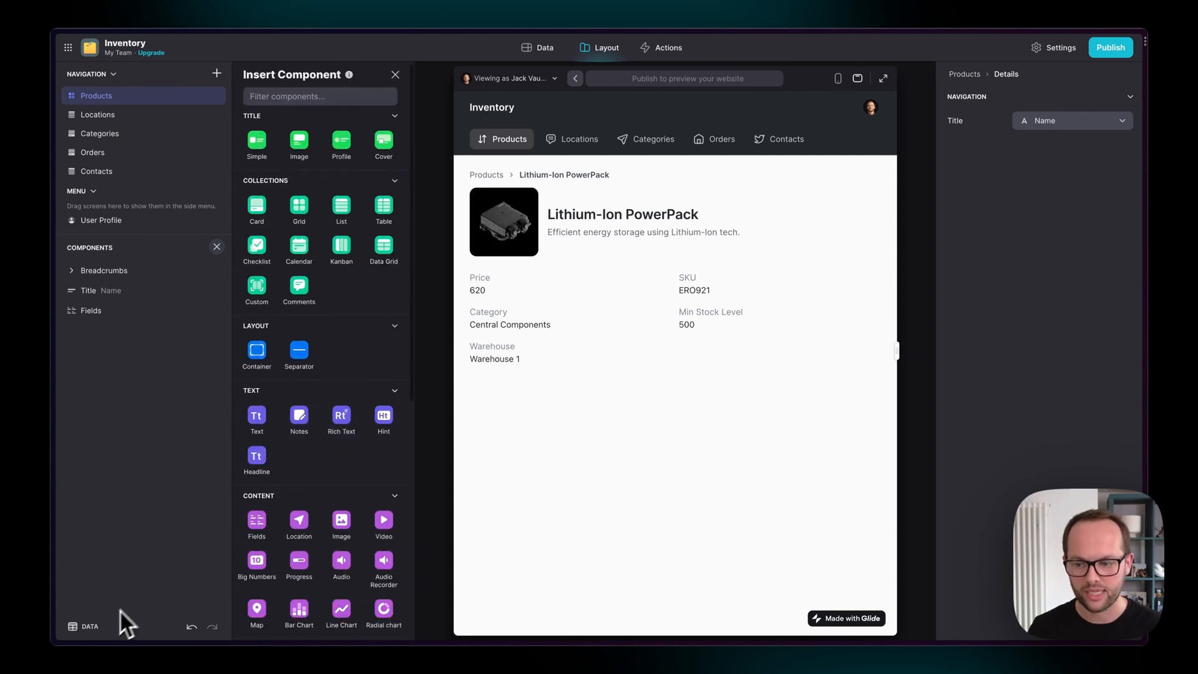
click(83, 625)
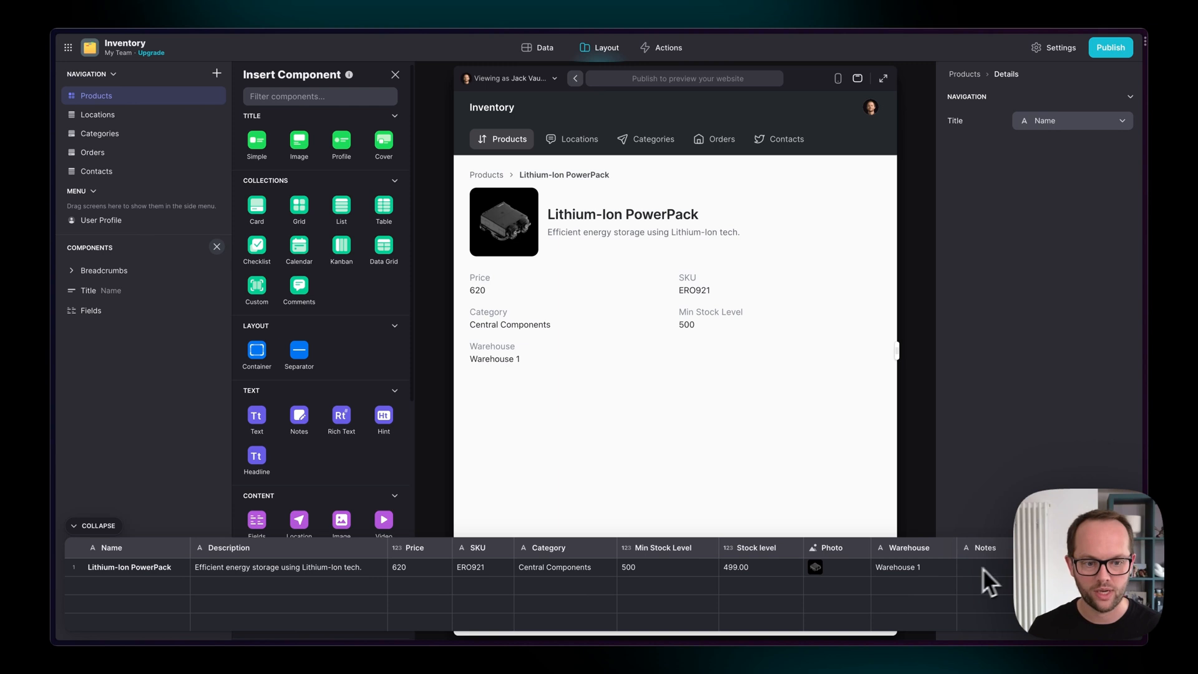
mouse_move(993, 573)
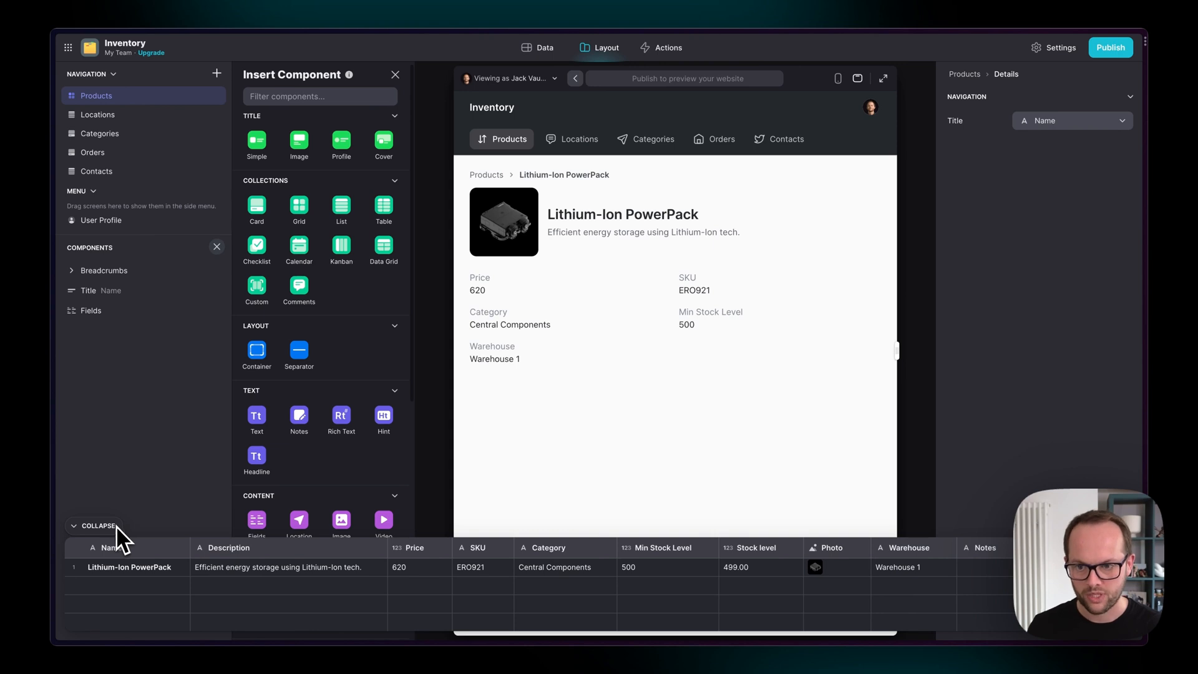
scroll(down, 3)
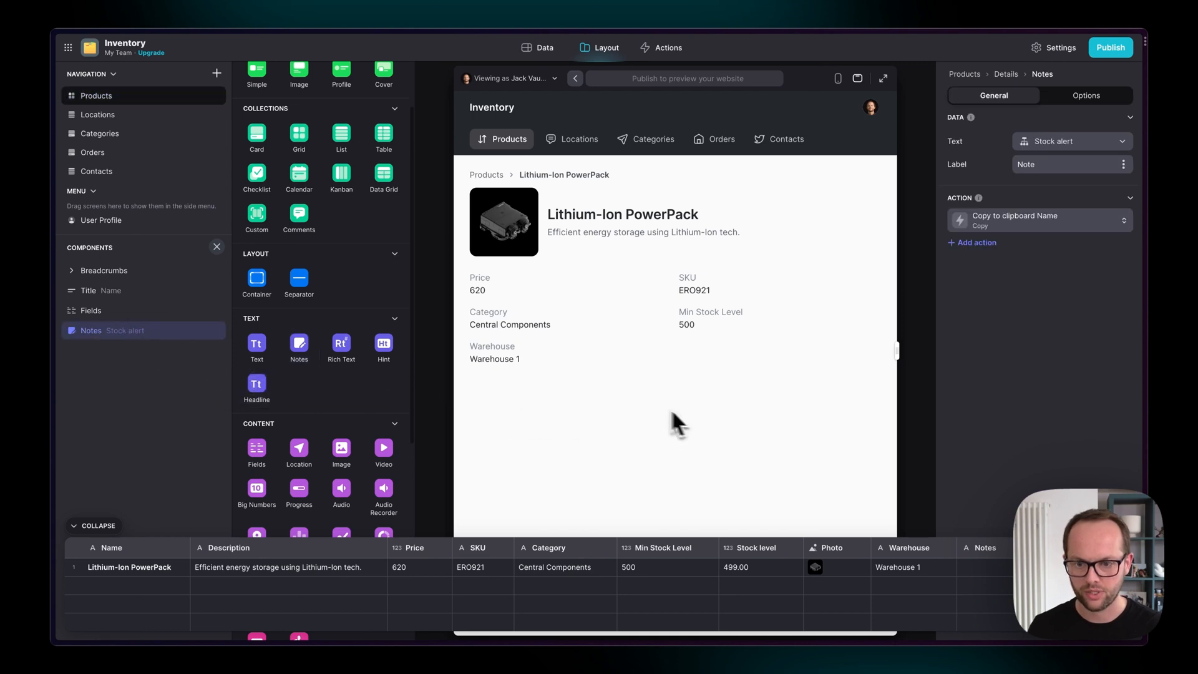
mouse_move(115, 532)
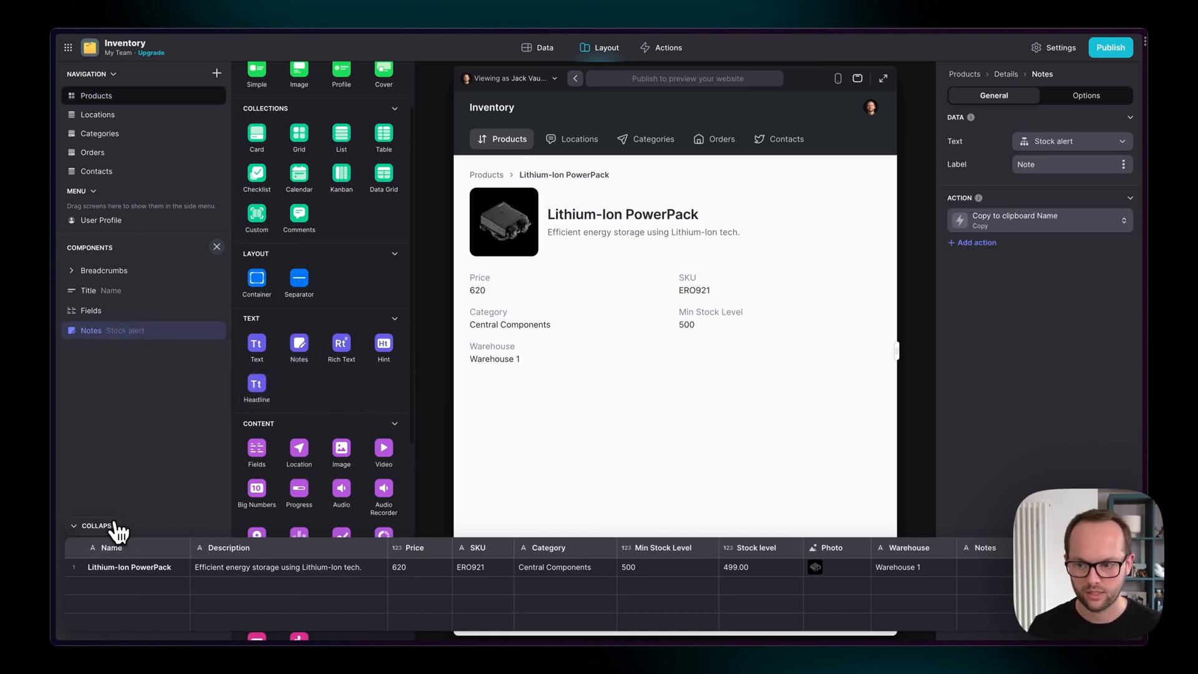
Hide the data table and start editing the PowerPack's empty note in the preview
click(93, 525)
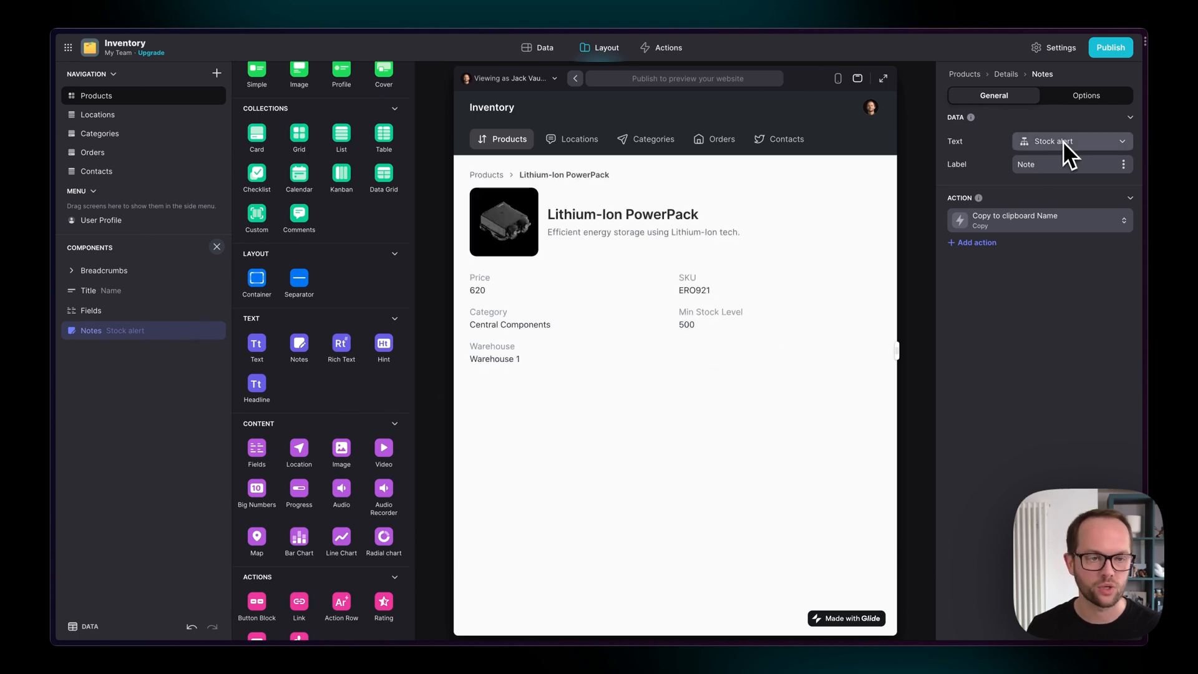
mouse_move(1036, 158)
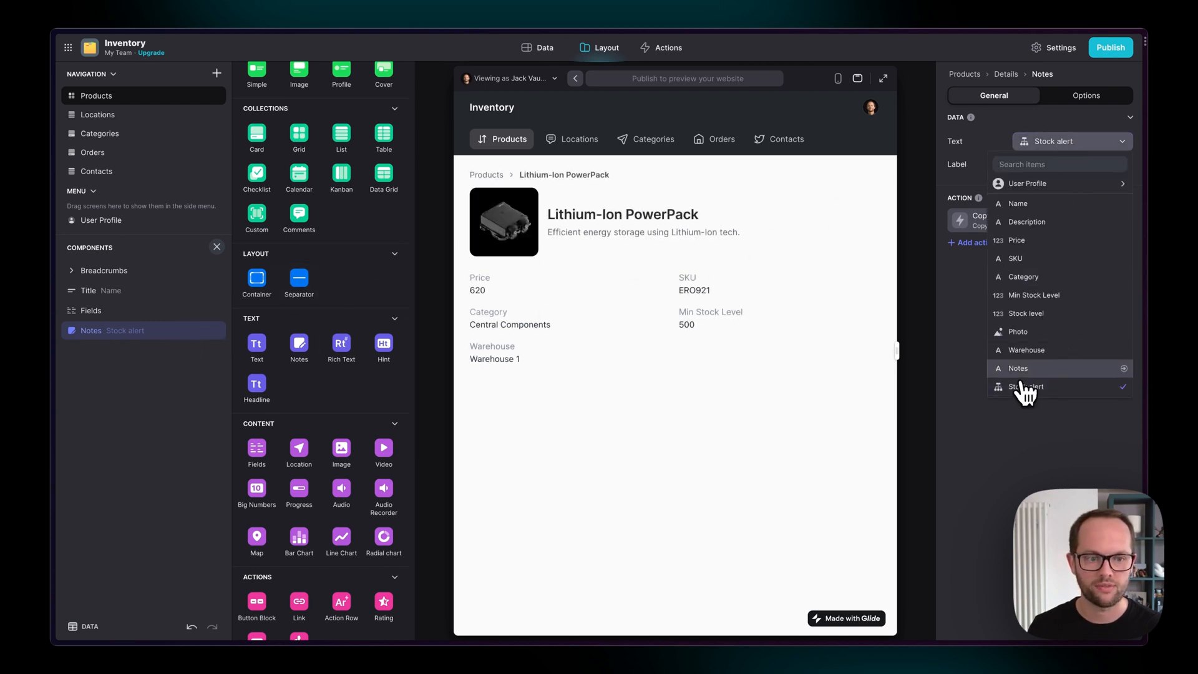
click(1018, 367)
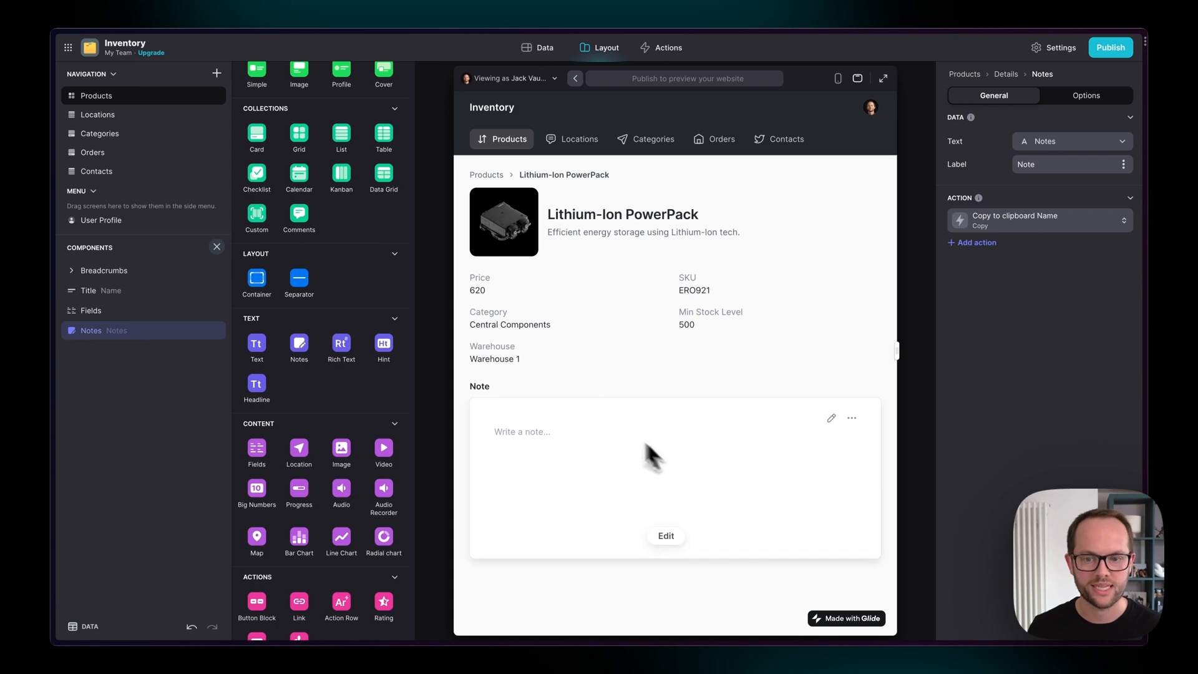
mouse_move(604, 471)
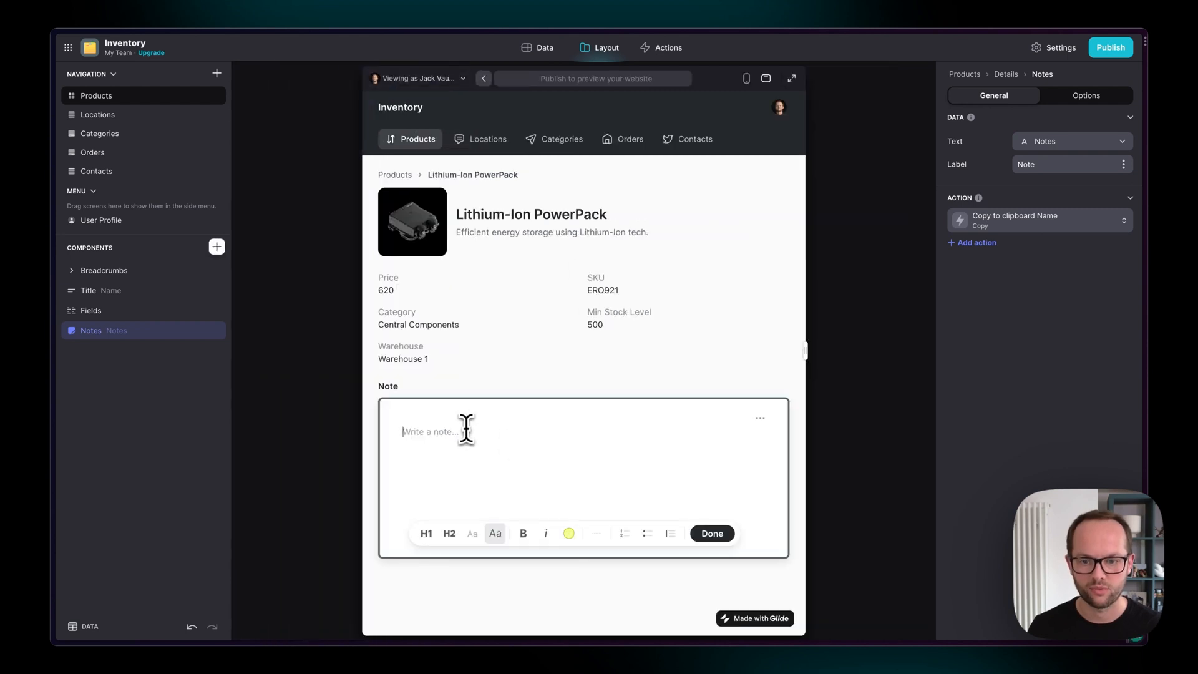
Write the note 'Hello!' and confirm it lands in the PowerPack's Notes column
text(Hello!)
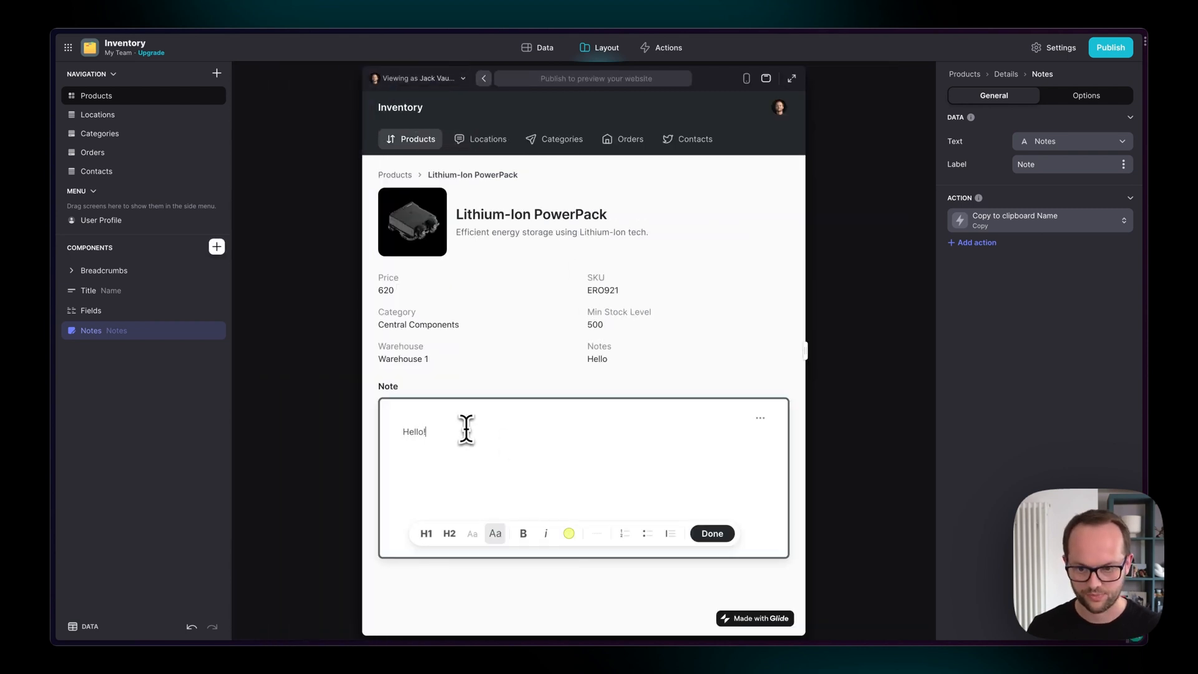
mouse_move(594, 362)
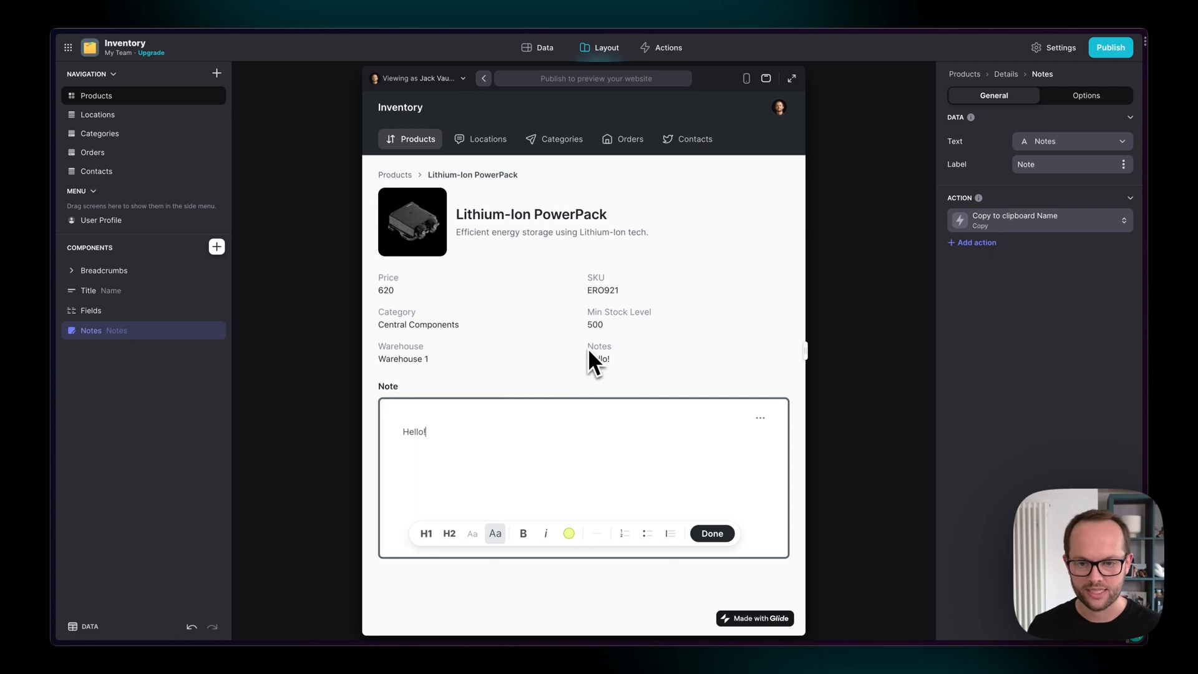
click(710, 533)
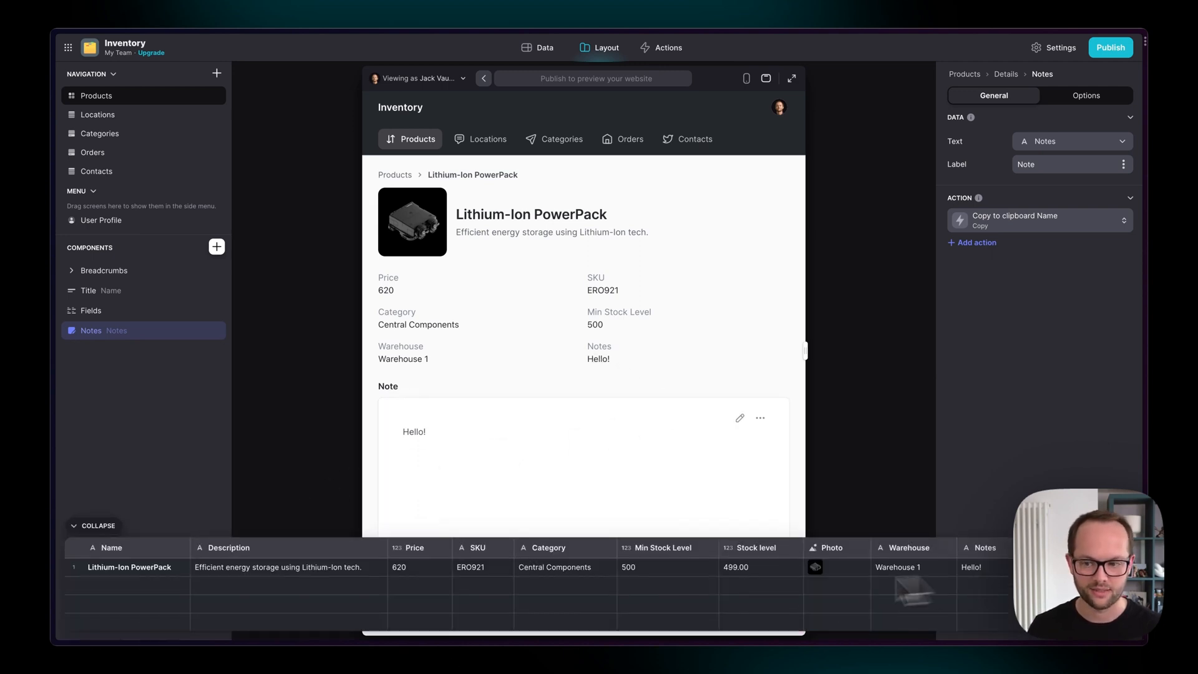
click(95, 525)
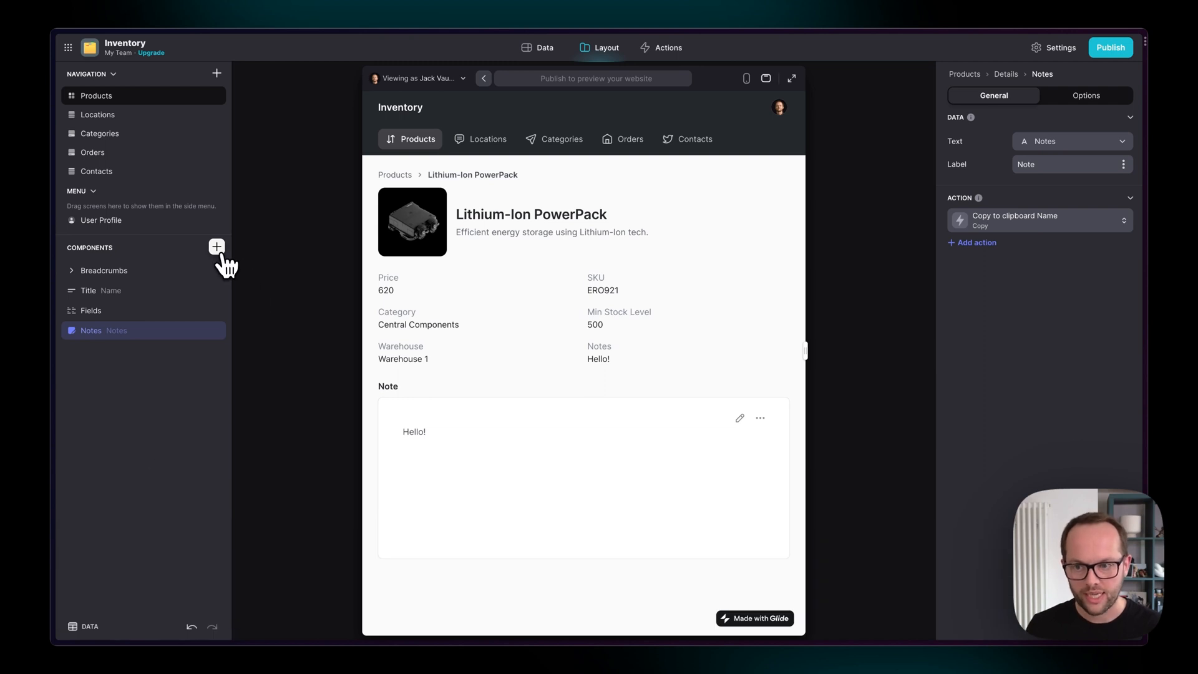
click(217, 246)
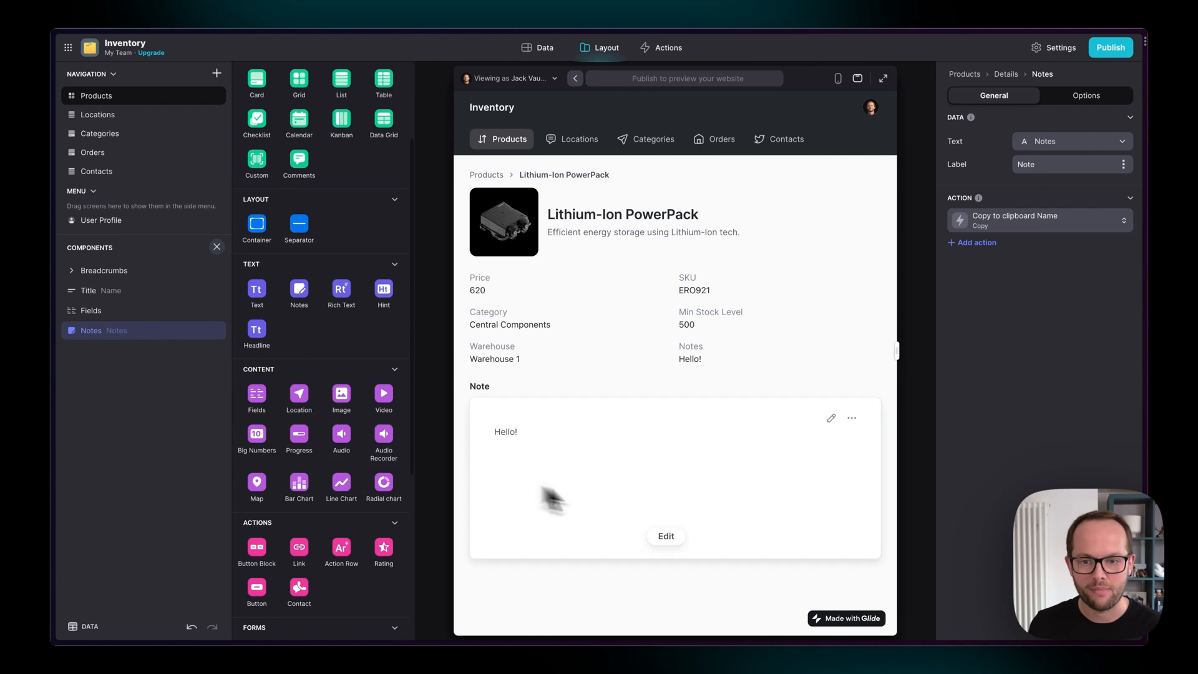
mouse_move(166, 597)
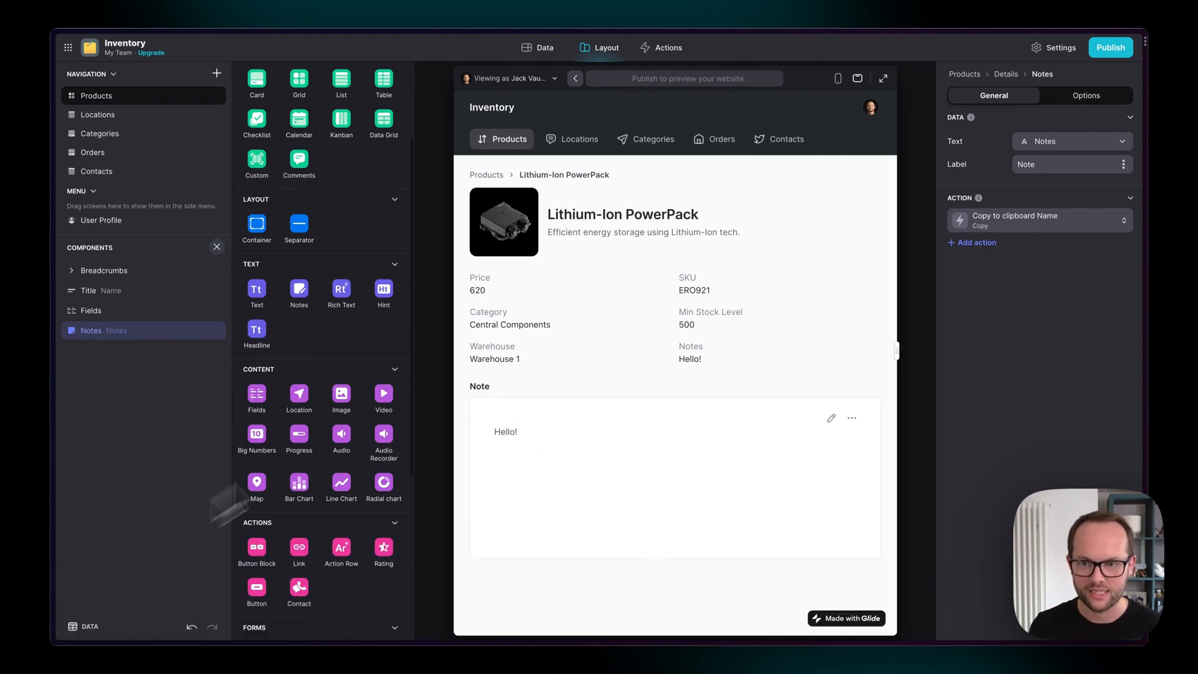
Close the component library, leaving the PowerPack's saved 'Hello!' note showing
click(216, 245)
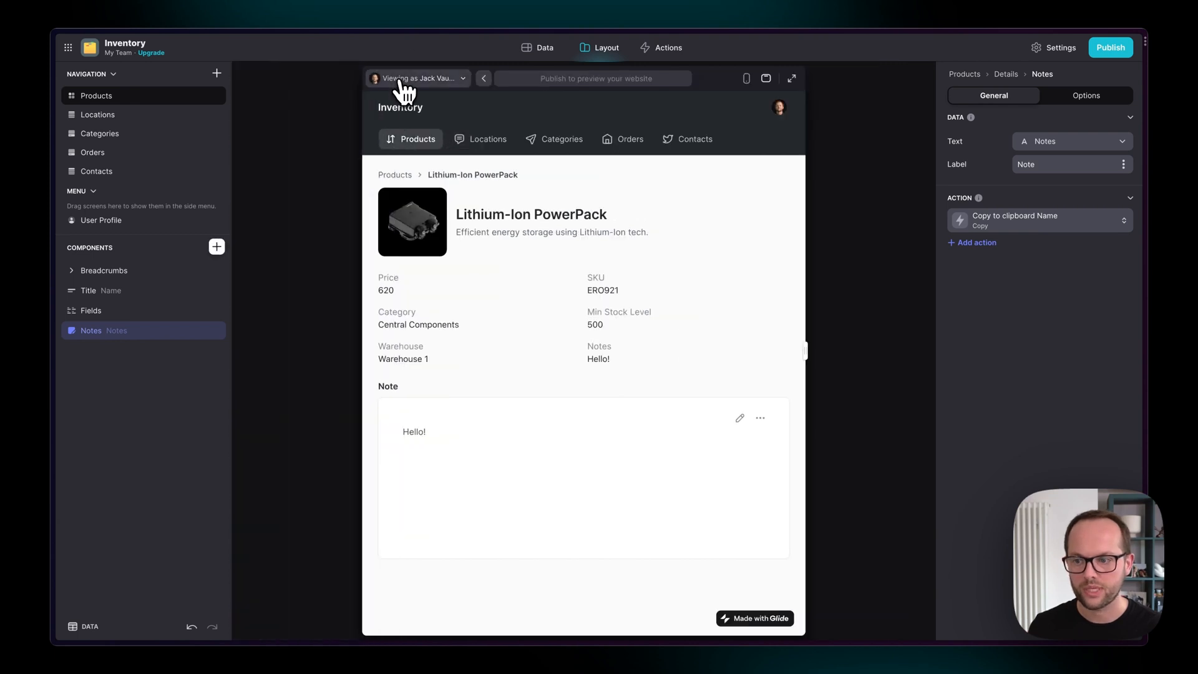
mouse_move(383, 290)
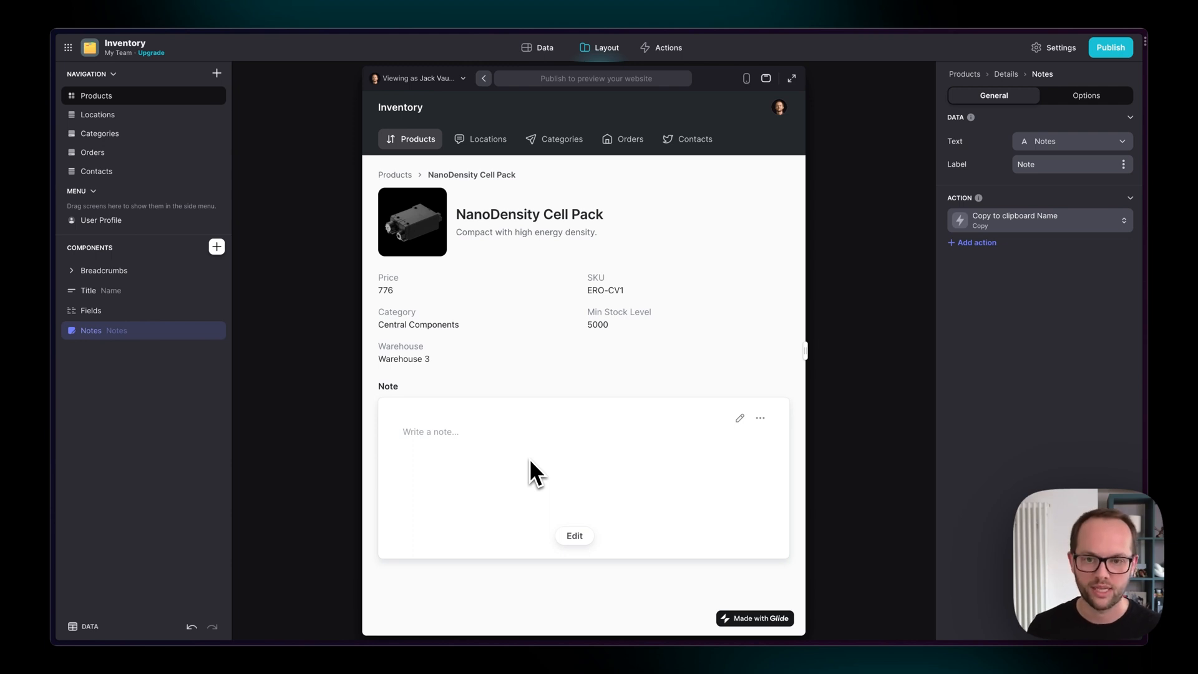
mouse_move(485, 325)
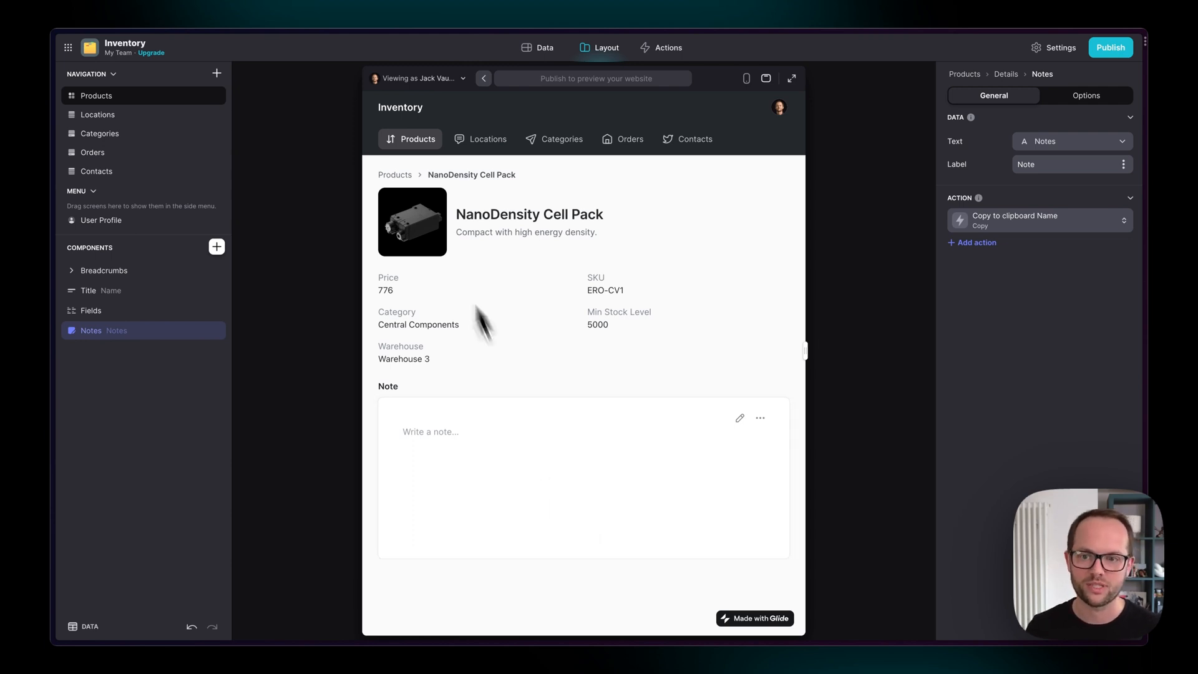
mouse_move(403, 191)
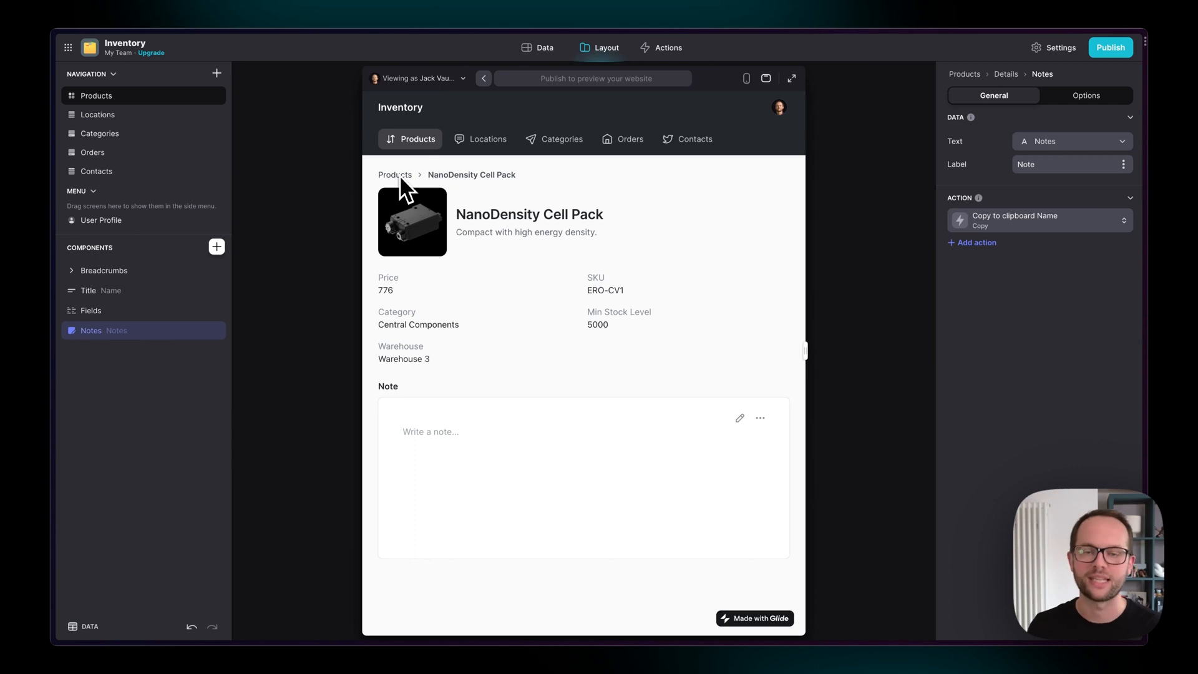
mouse_move(137, 294)
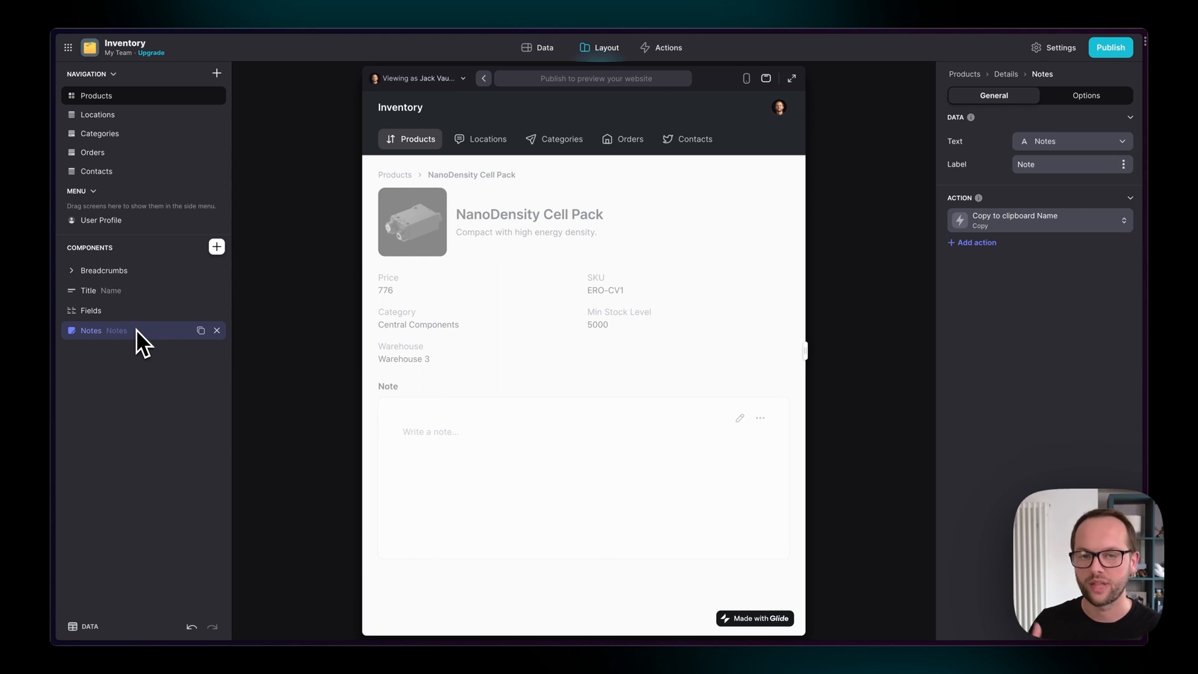
mouse_move(396, 192)
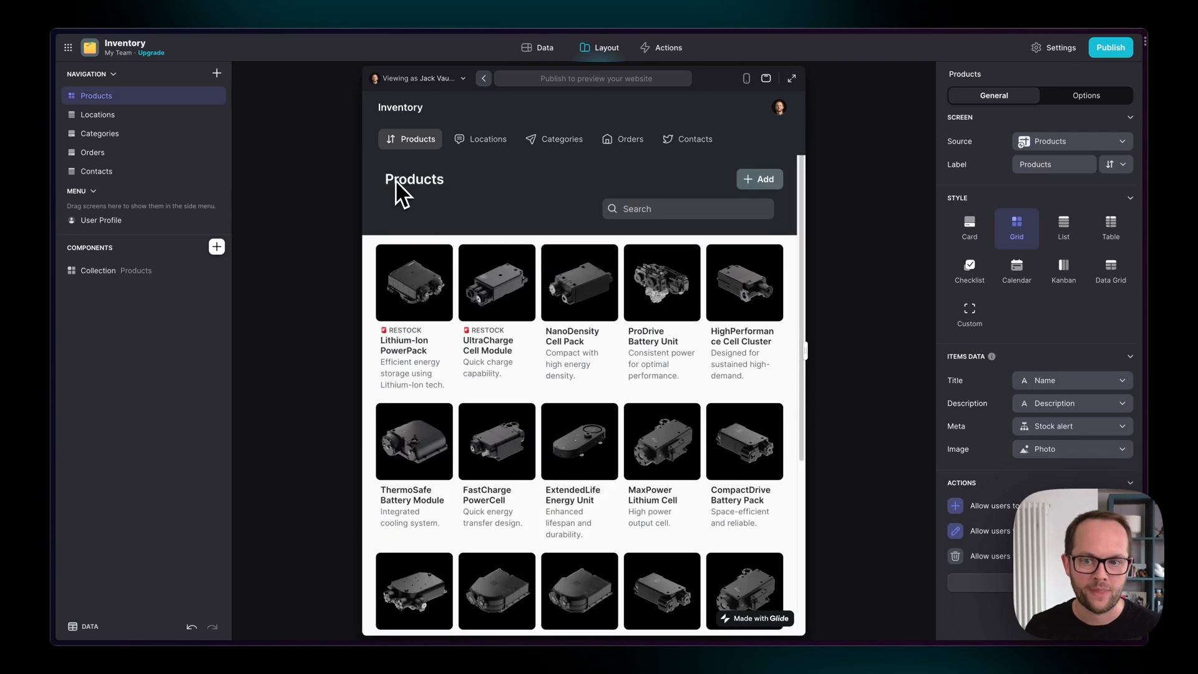
scroll(down, 3)
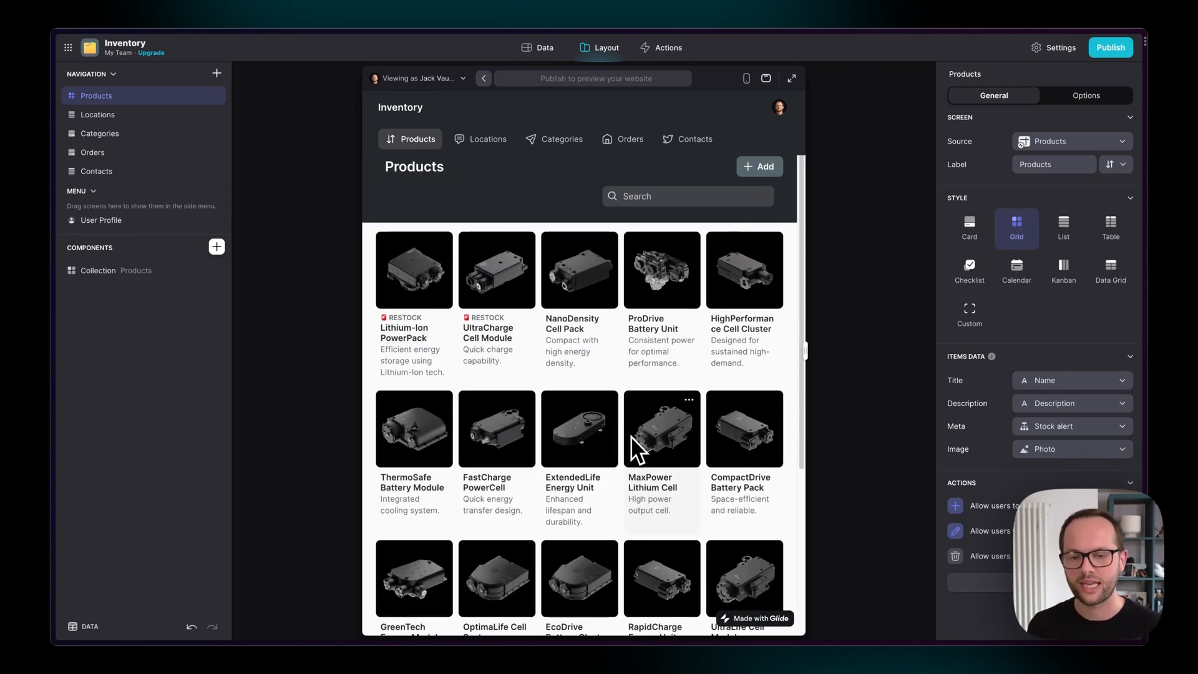
mouse_move(743, 443)
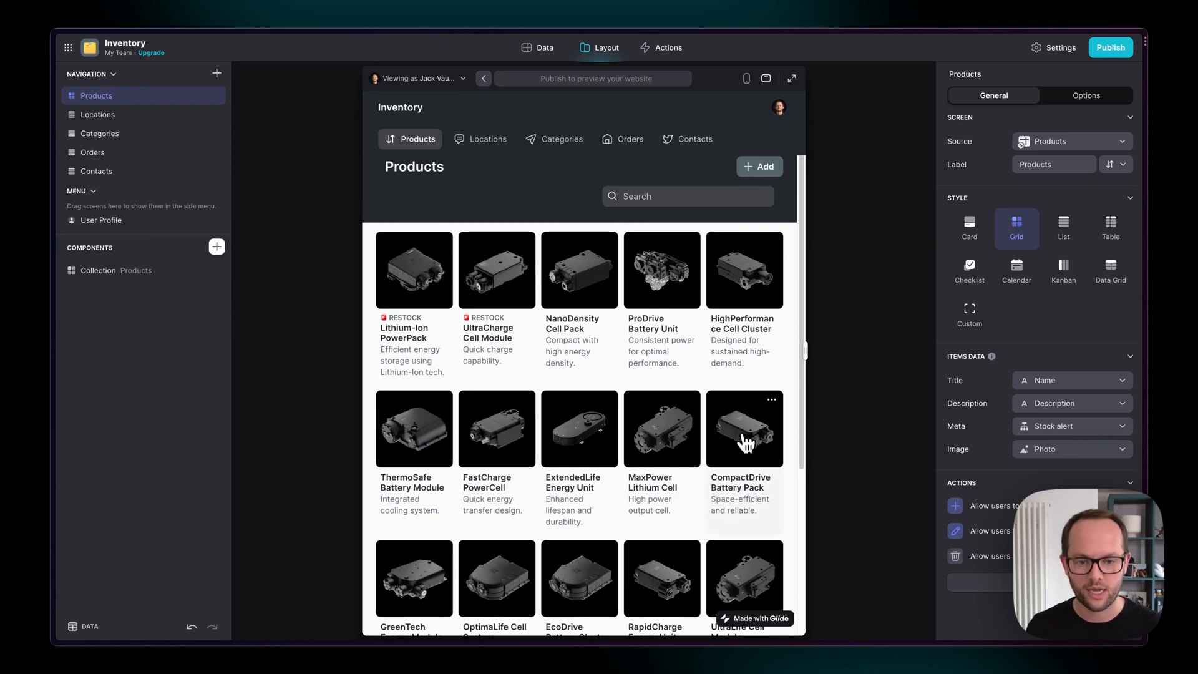
click(742, 428)
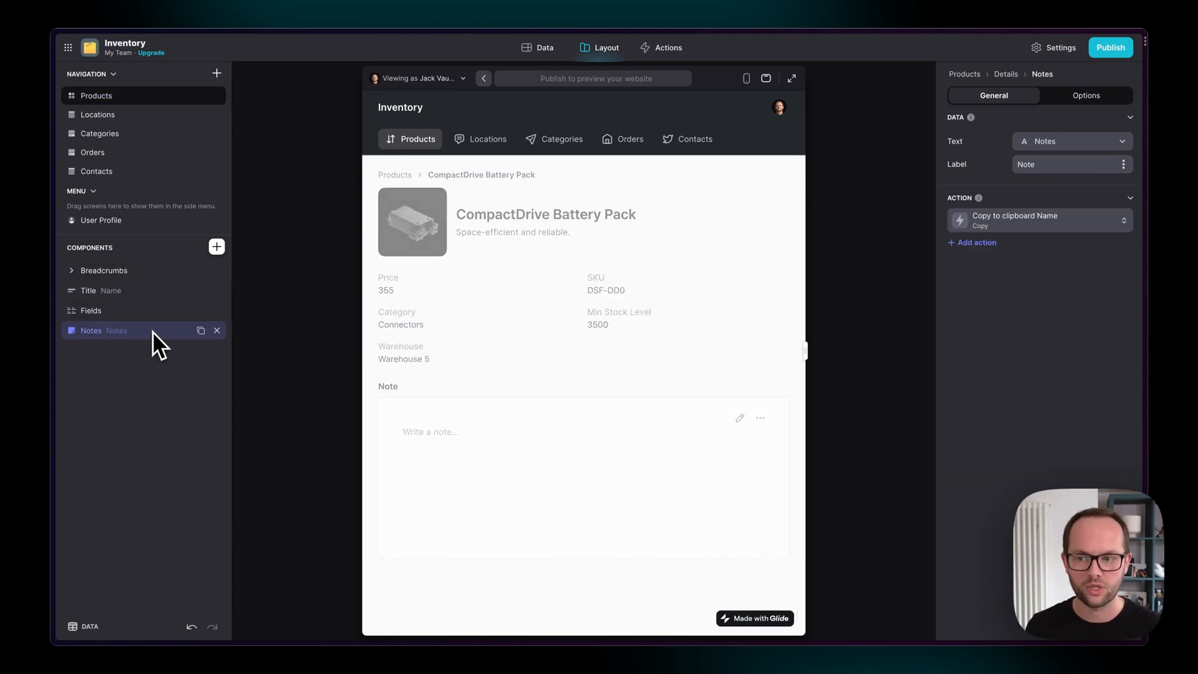
mouse_move(161, 397)
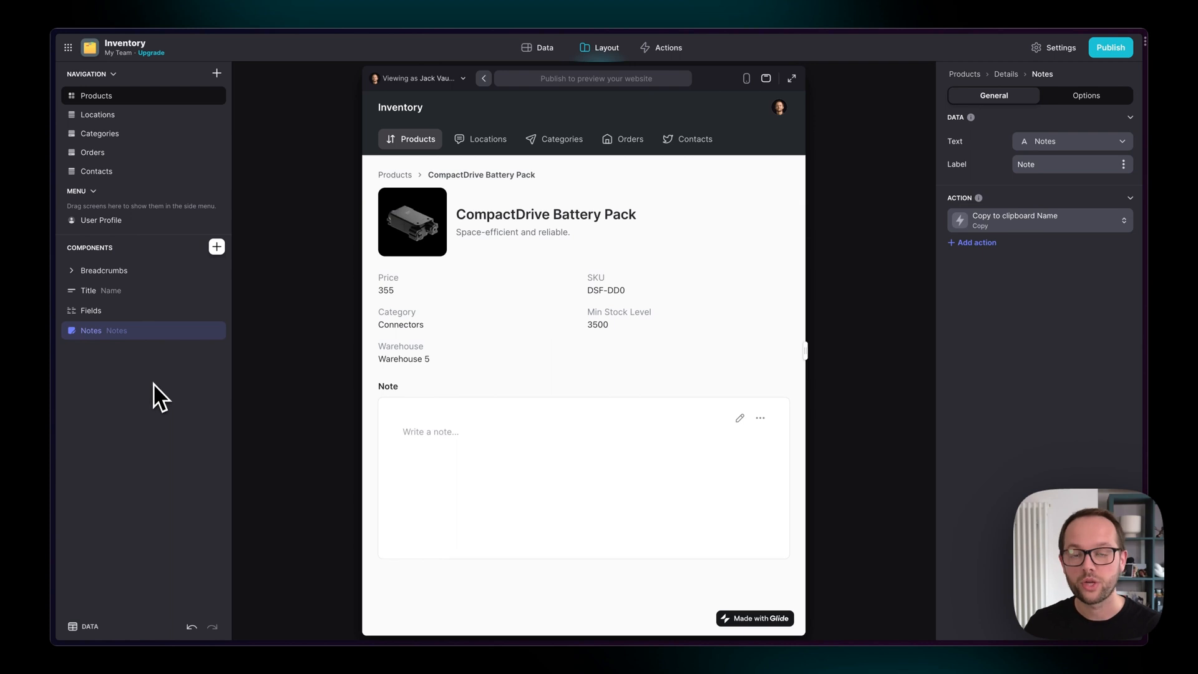
mouse_move(348, 376)
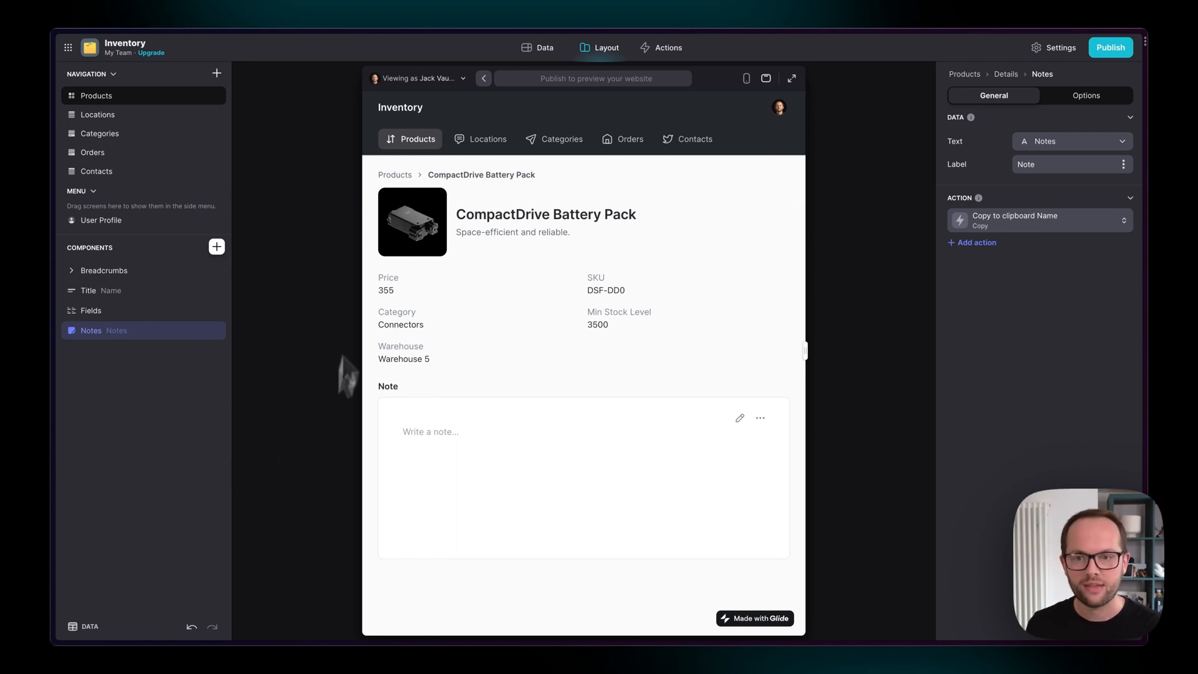
mouse_move(409, 189)
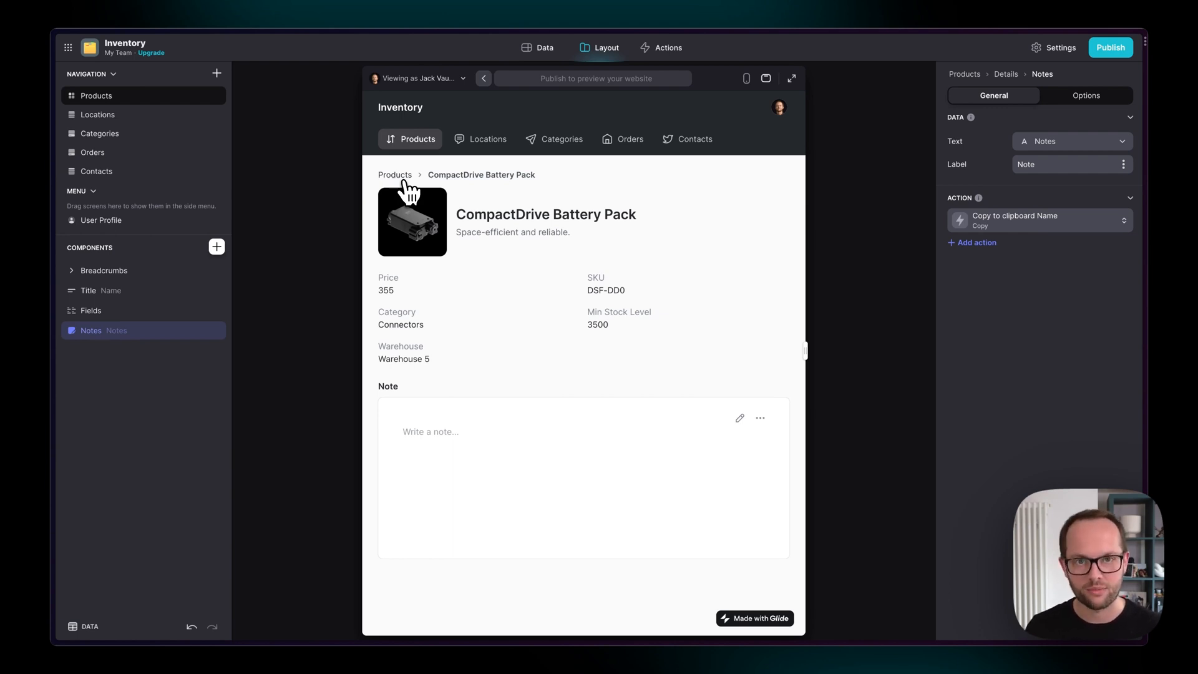
click(96, 94)
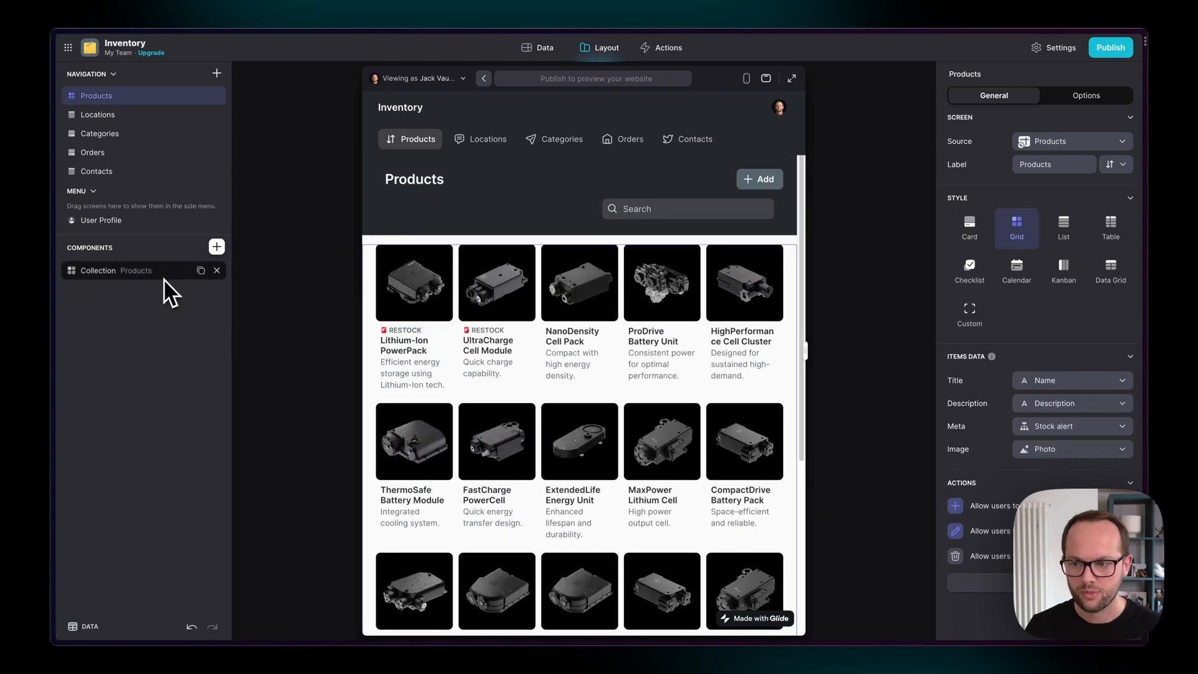
Add a blank New item product and open its detail screen with the empty note box
click(759, 178)
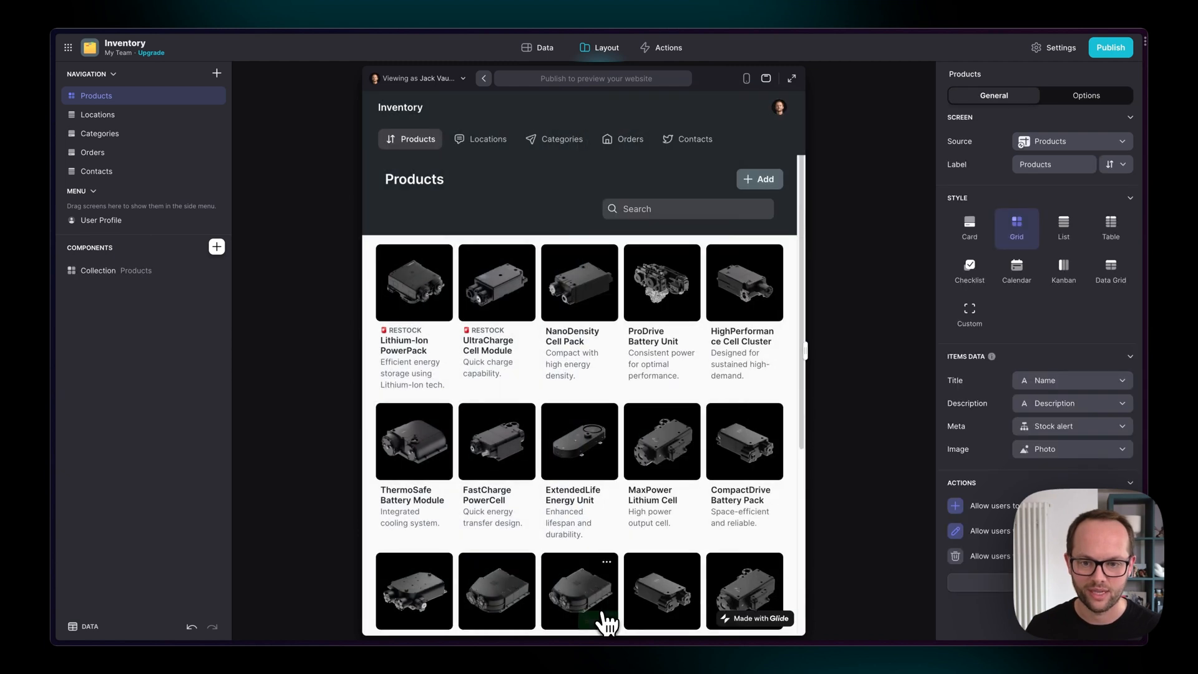
scroll(down, 3)
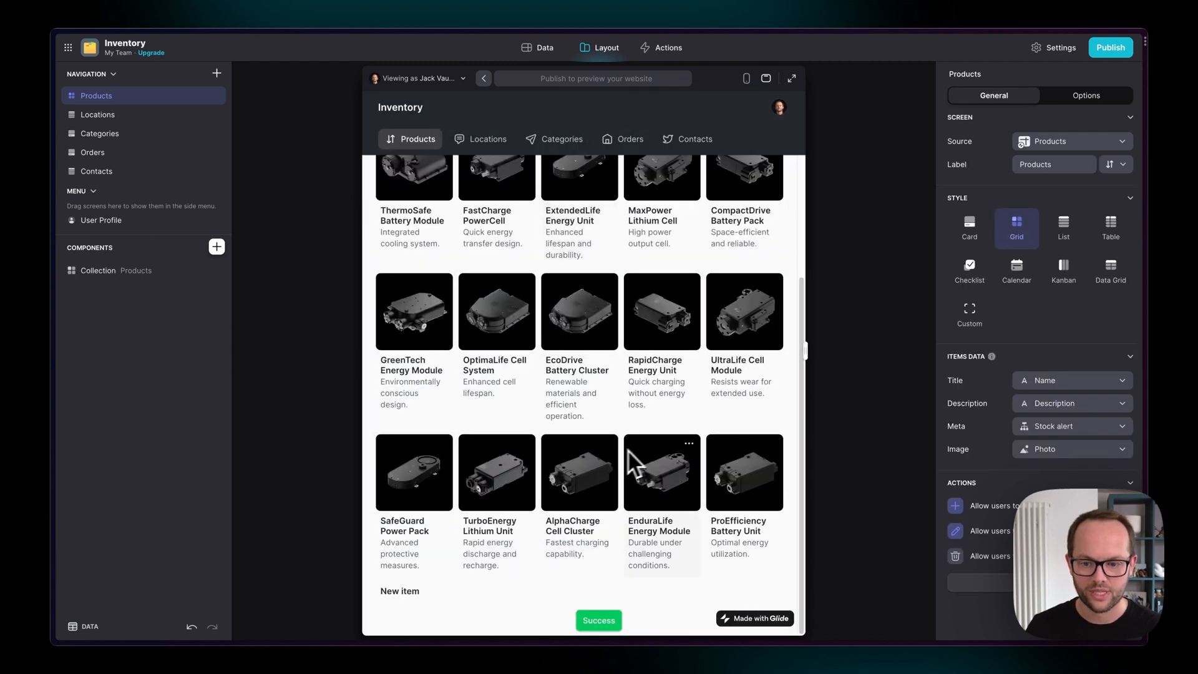
mouse_move(410, 601)
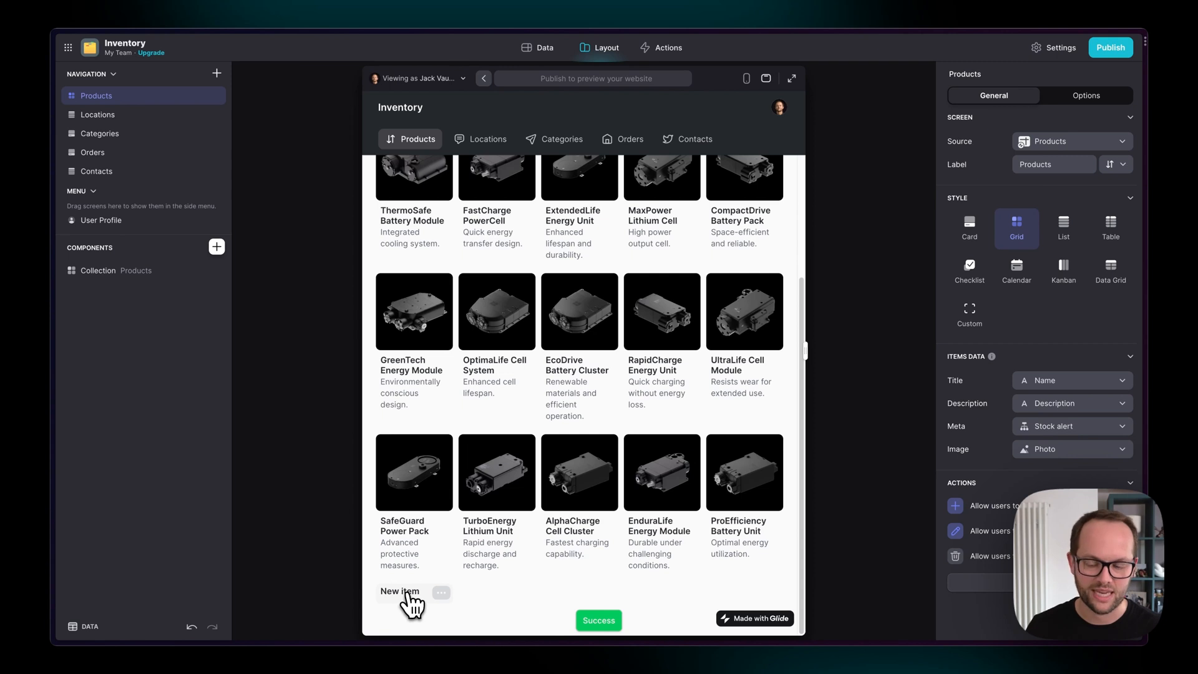
click(399, 590)
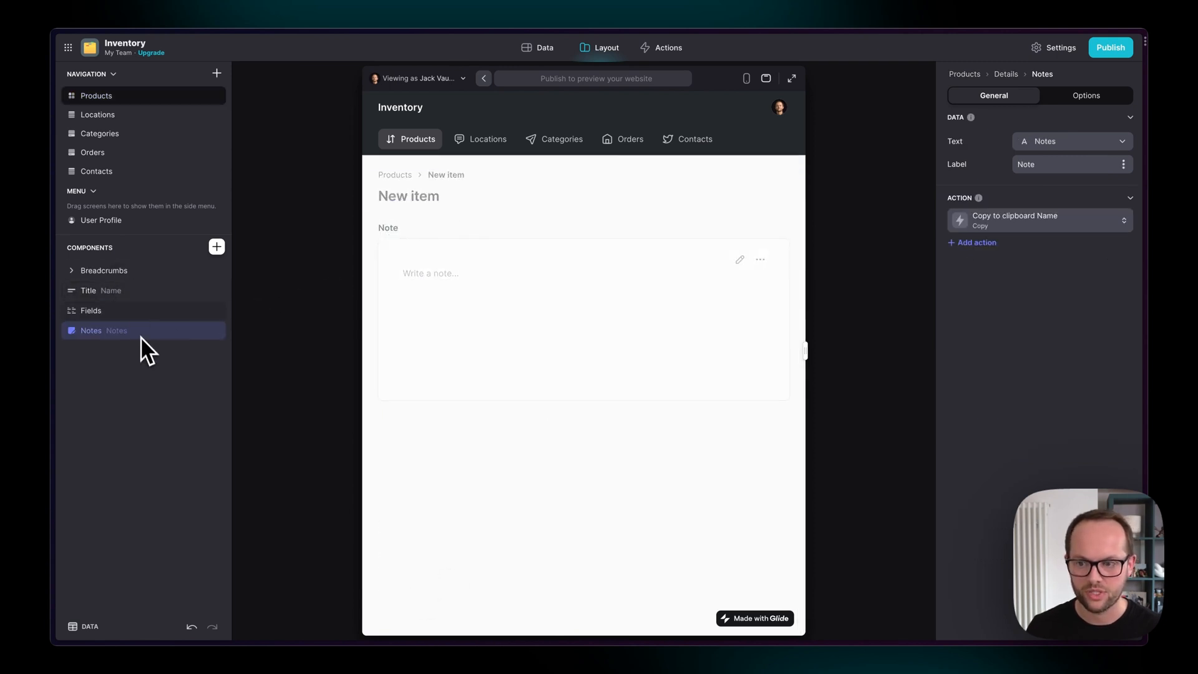
mouse_move(145, 329)
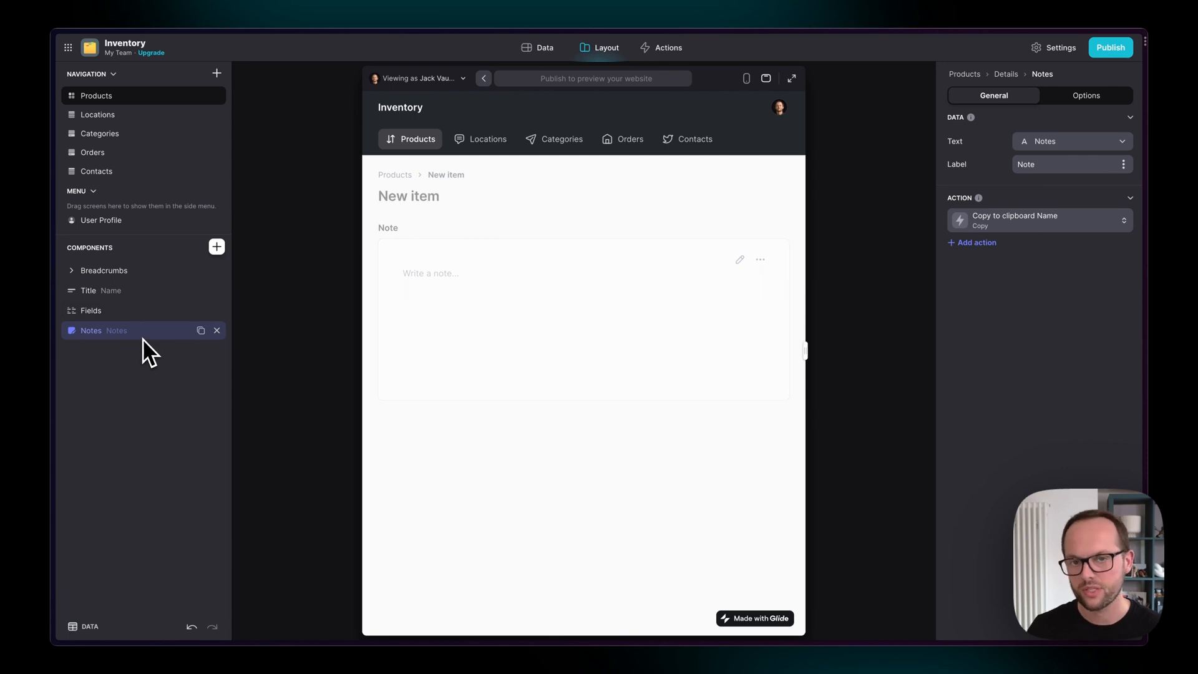